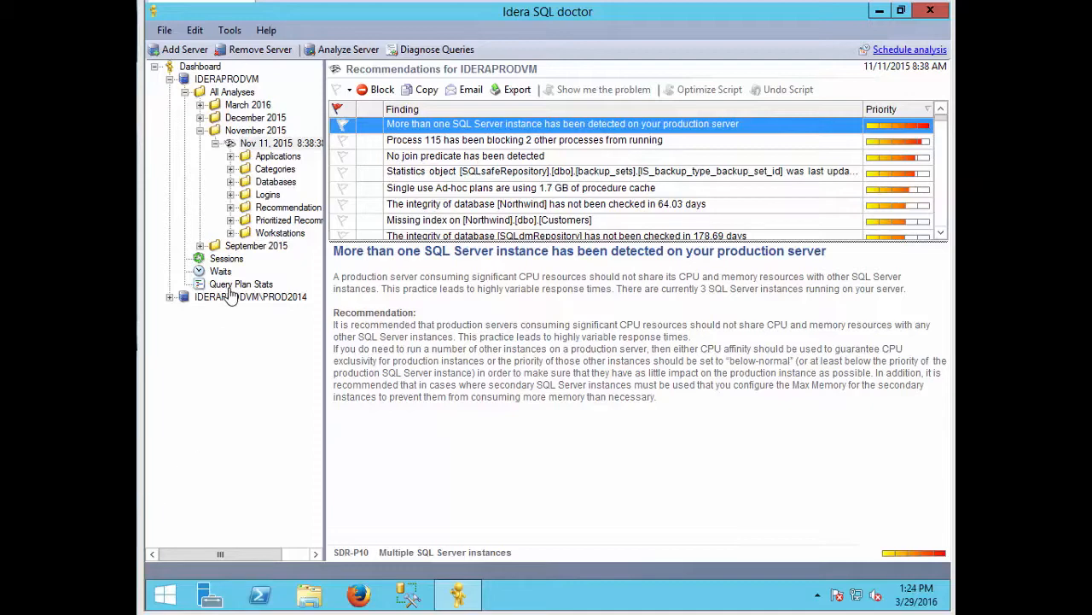
mouse_move(181, 53)
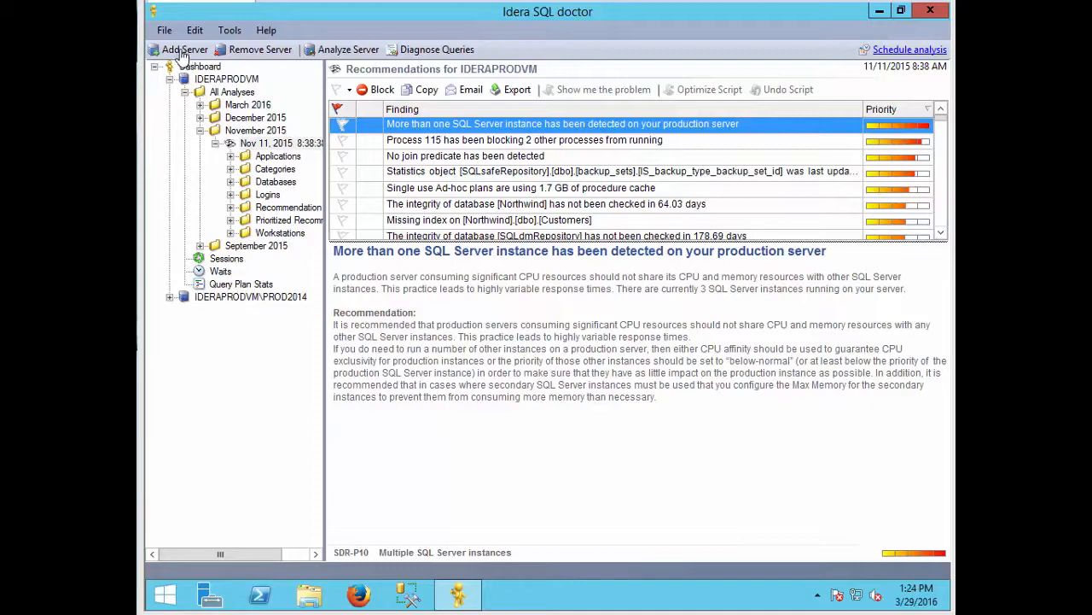
Step: Bring up the Add Server form from the toolbar with an empty server name
click(177, 48)
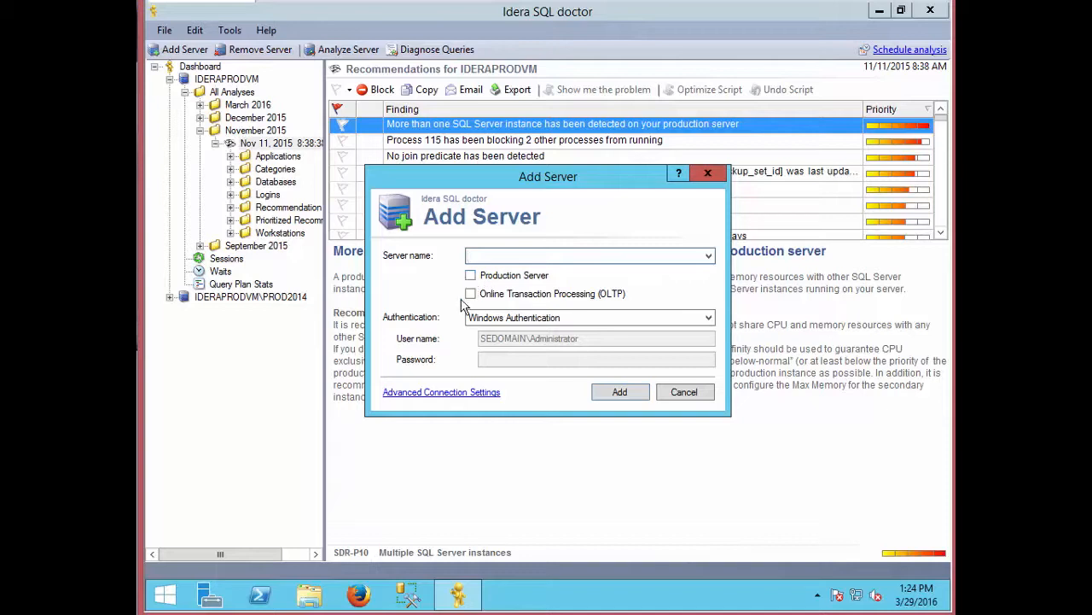
mouse_move(508, 282)
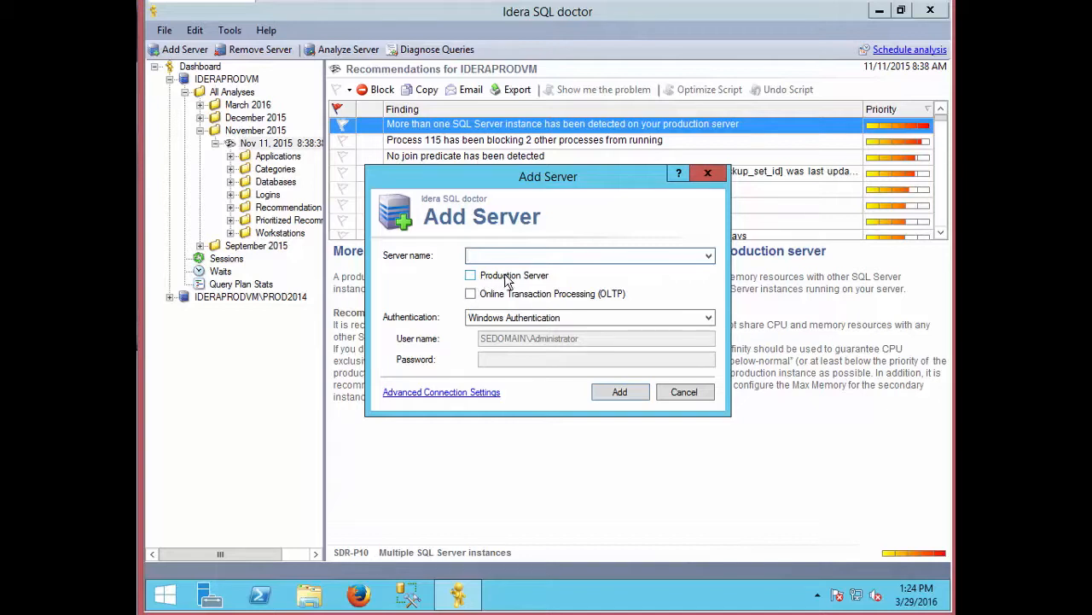
Step: Keep Windows Authentication and enter 'Test' as the server name
click(584, 256)
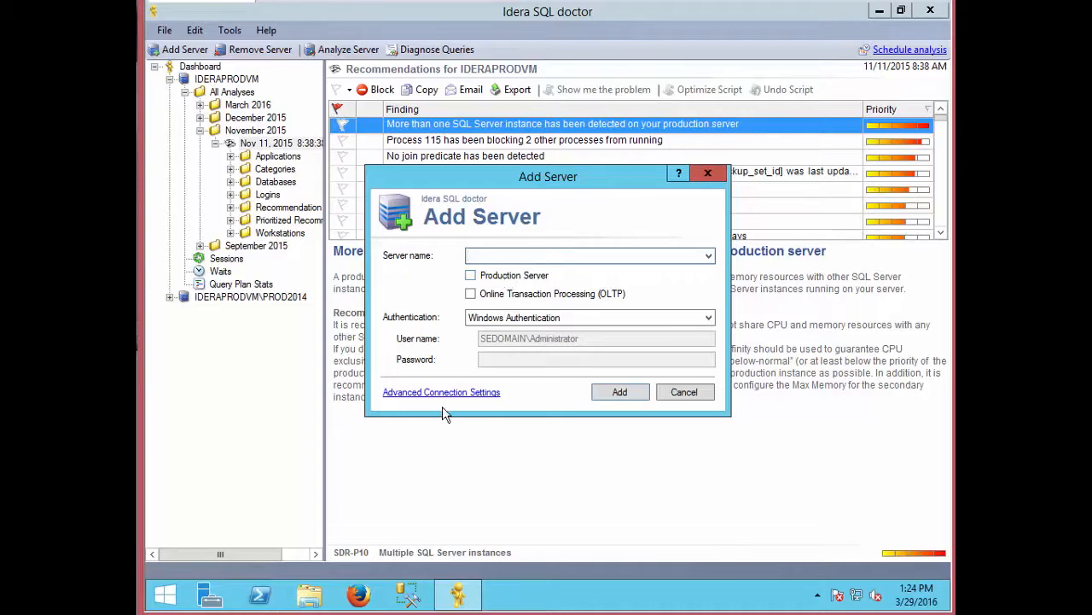
mouse_move(555, 345)
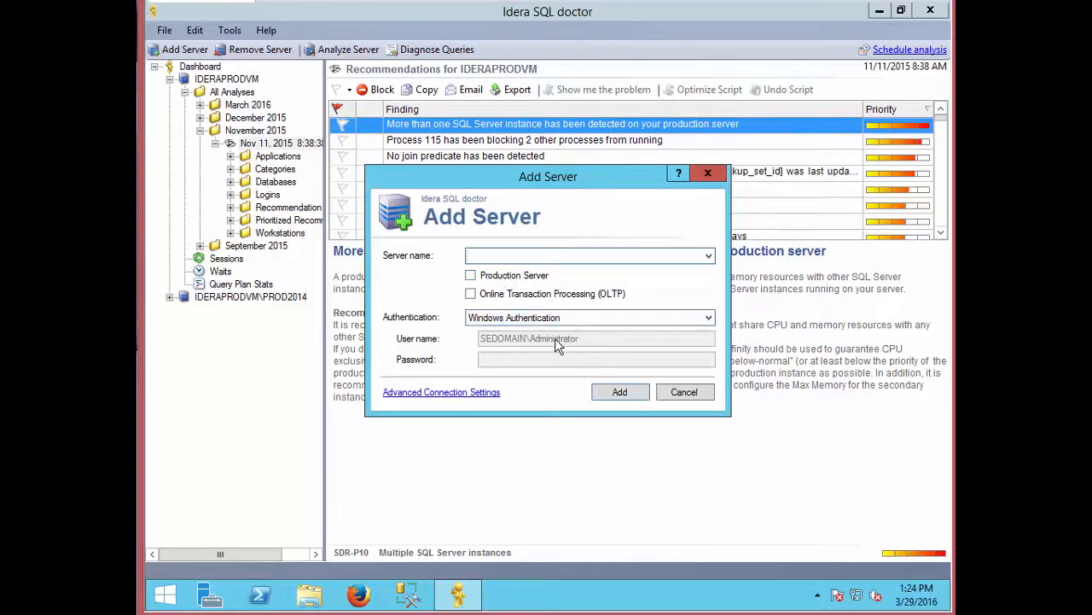
click(706, 315)
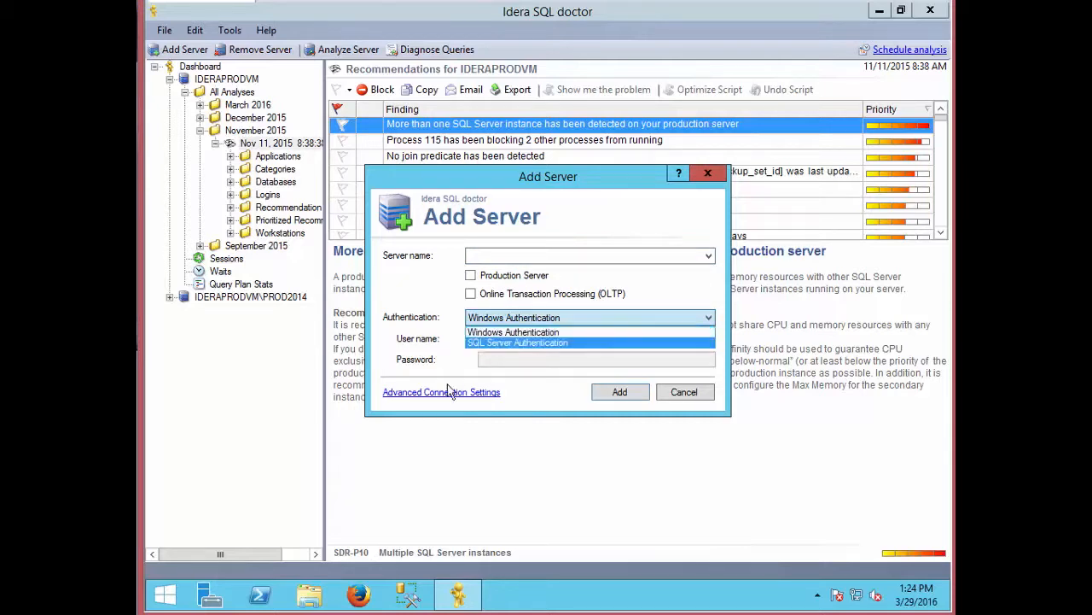
click(512, 332)
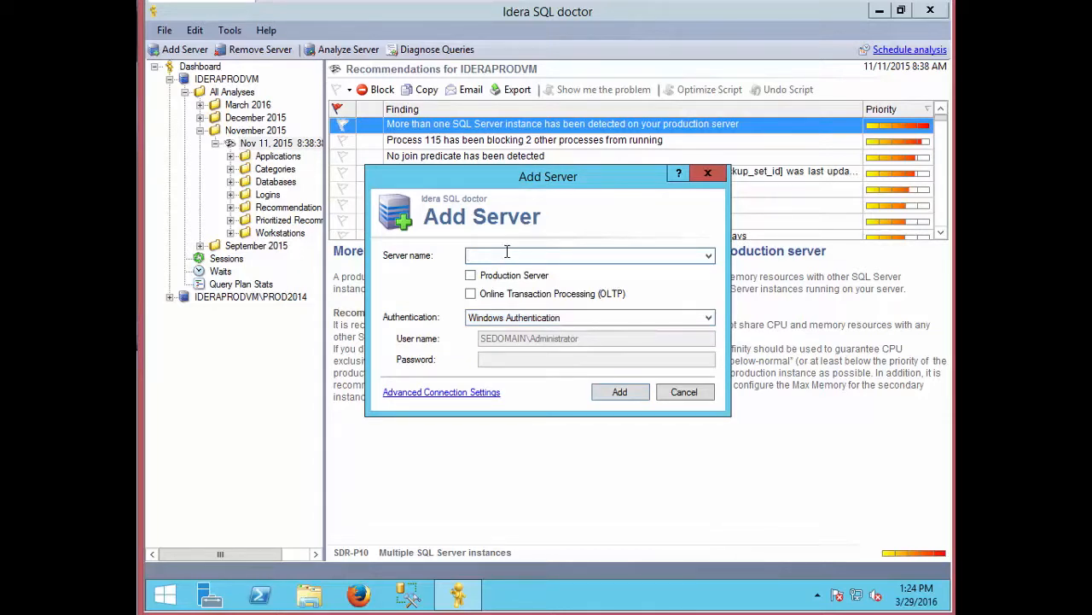
text(Test)
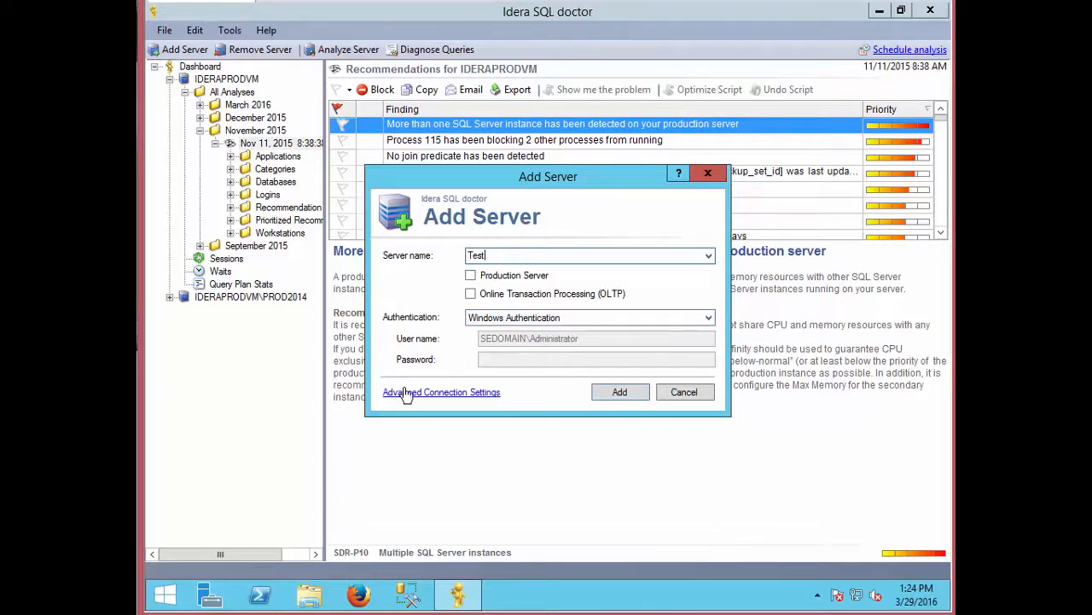
Step: View and dismiss the Advanced Connection Settings, then cancel adding the server
click(440, 391)
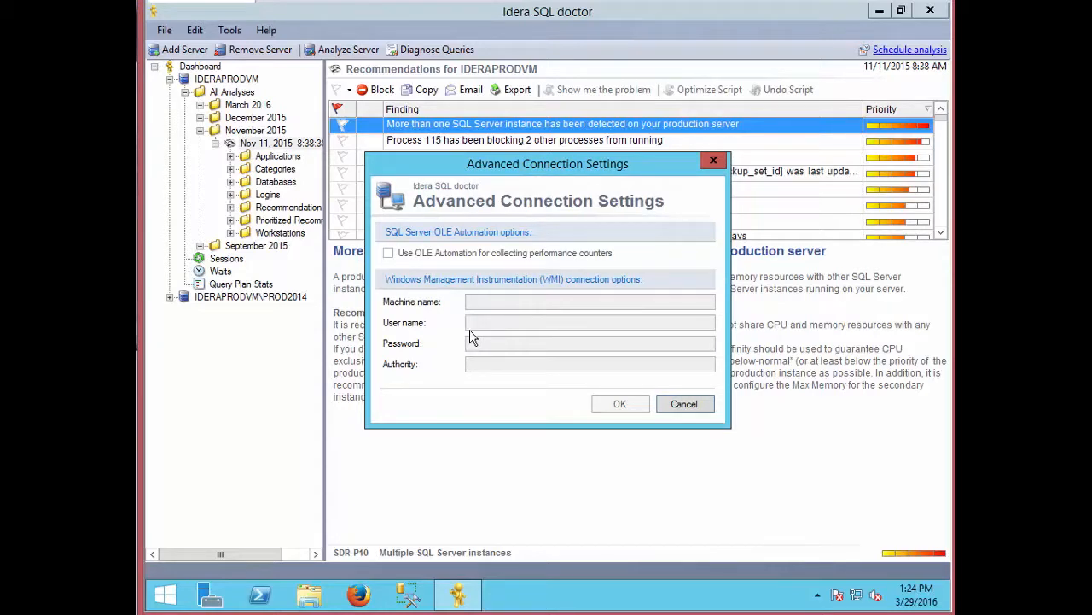
mouse_move(512, 321)
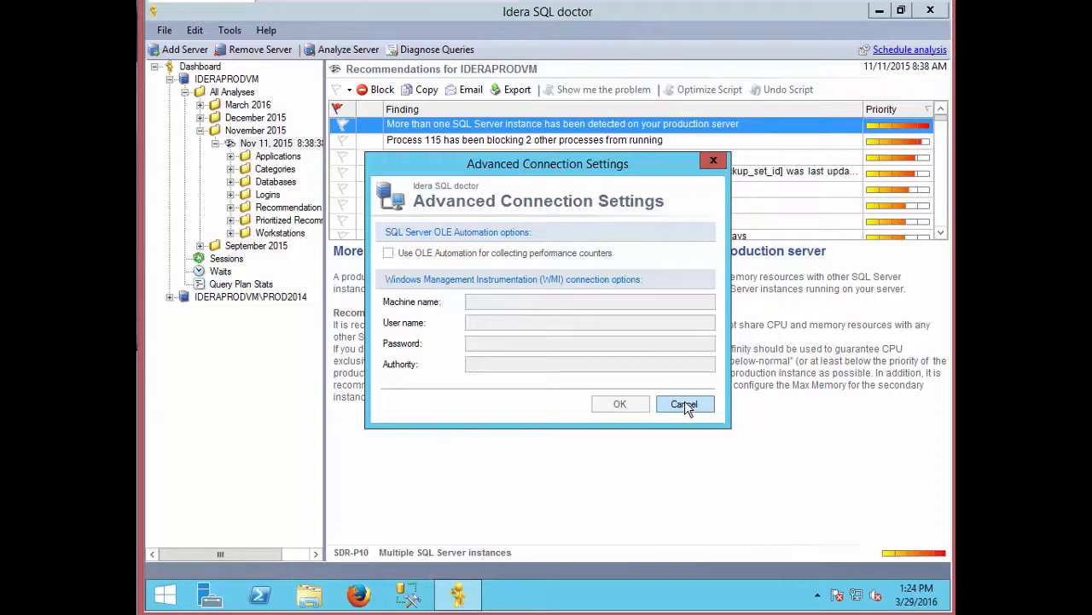
click(683, 403)
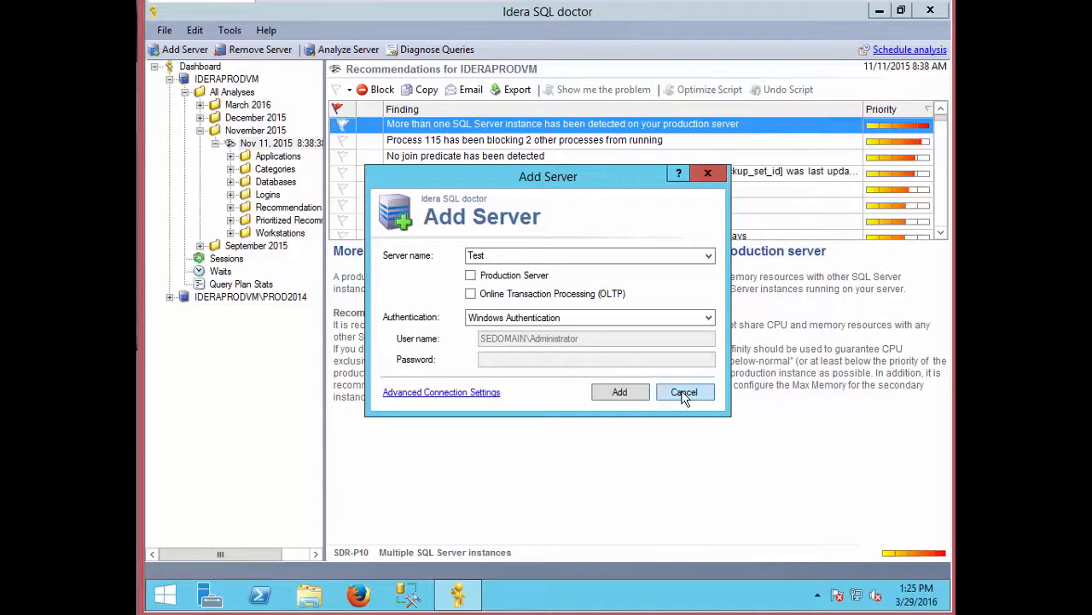
click(682, 391)
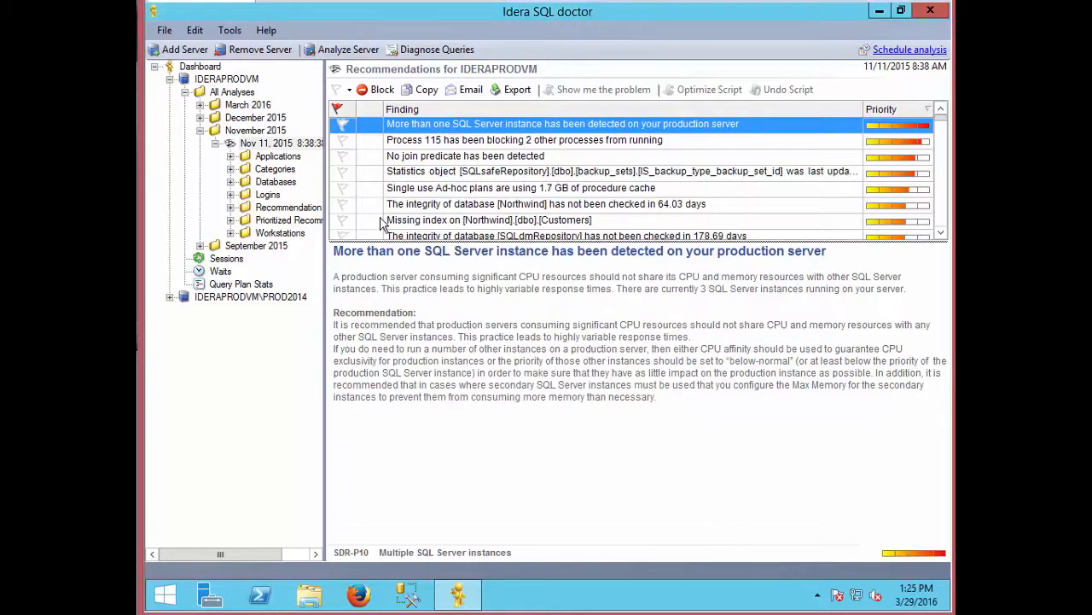
mouse_move(896, 53)
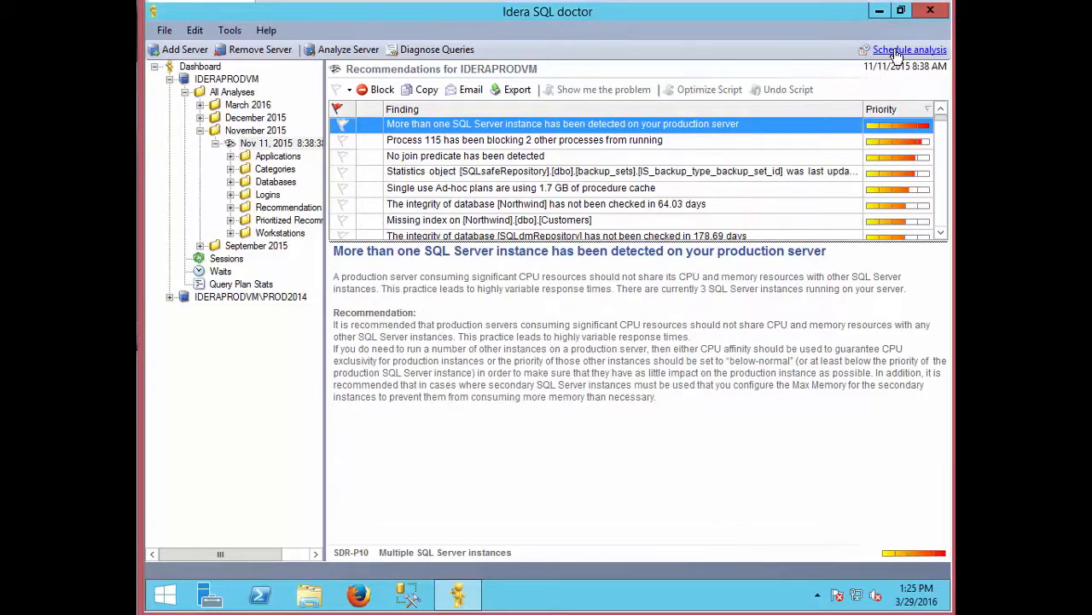
click(910, 47)
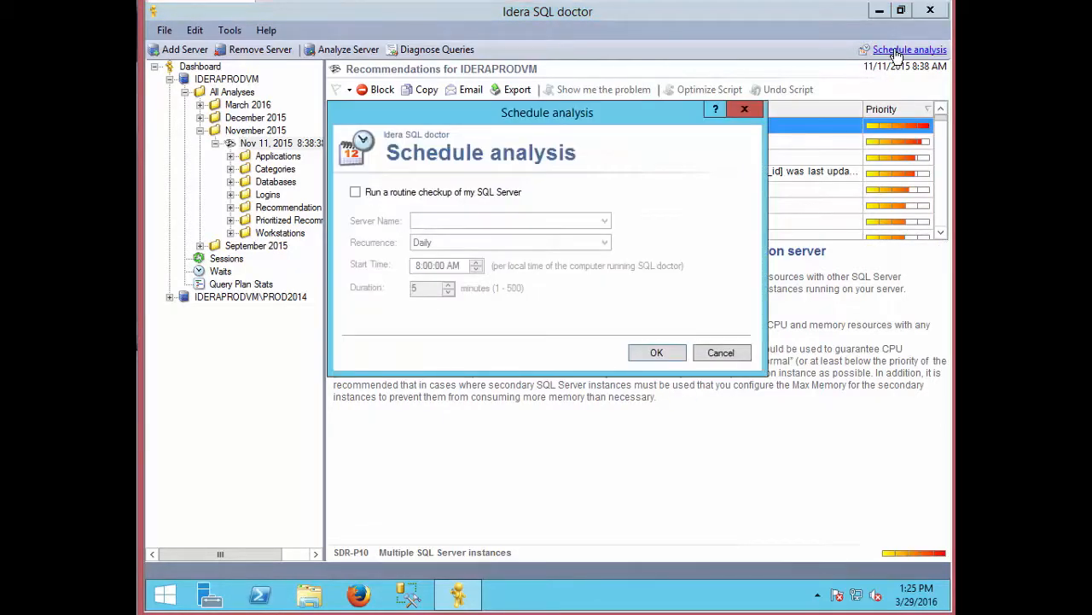
click(720, 351)
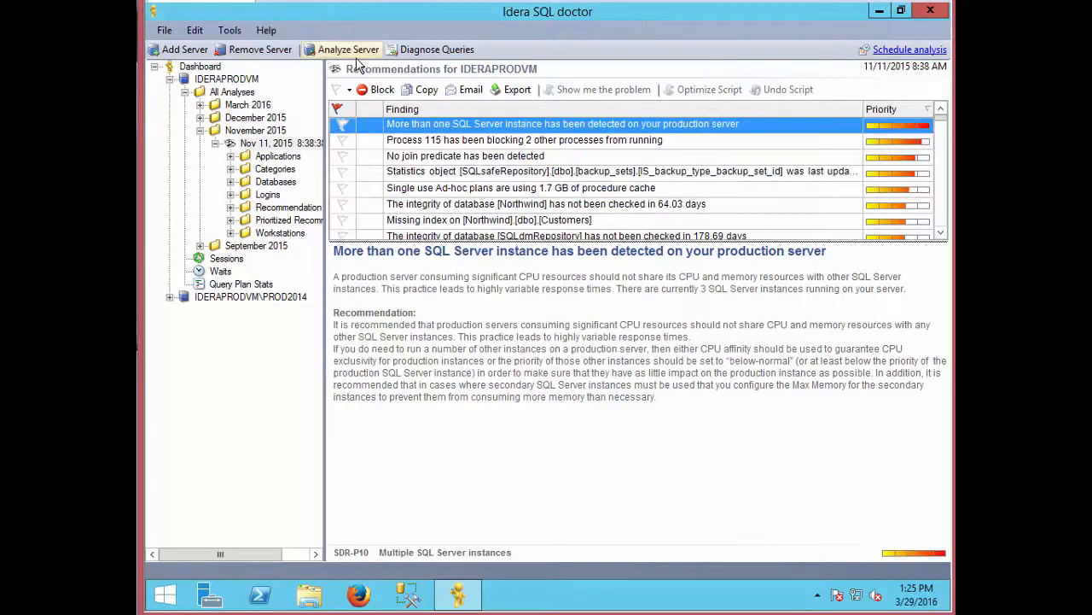
mouse_move(348, 48)
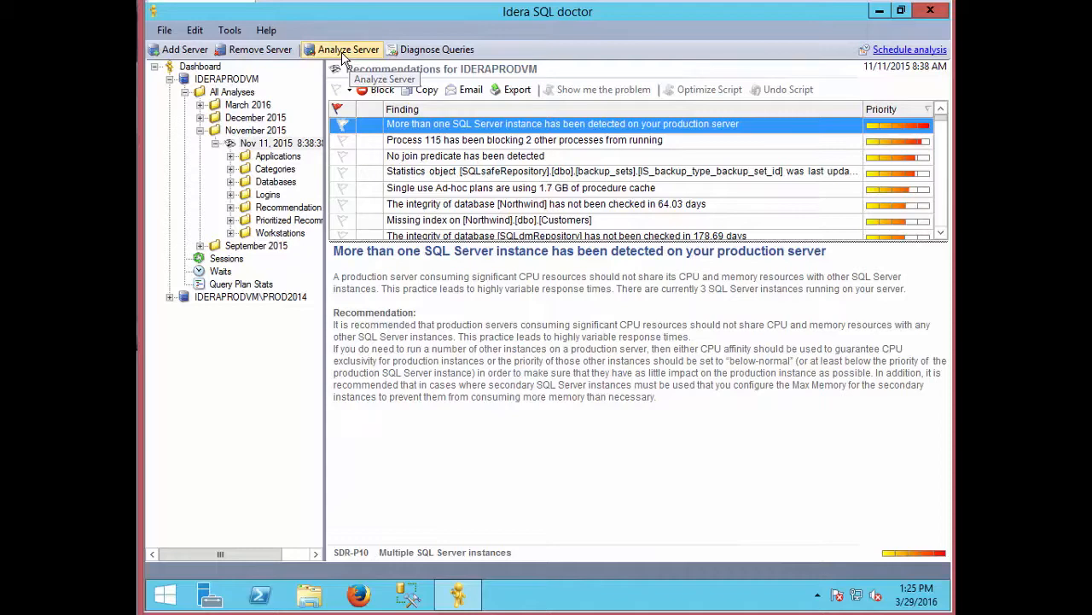
Step: Step through the analysis wizard's categories and filters for IDERAPRODVM, then cancel it
click(348, 48)
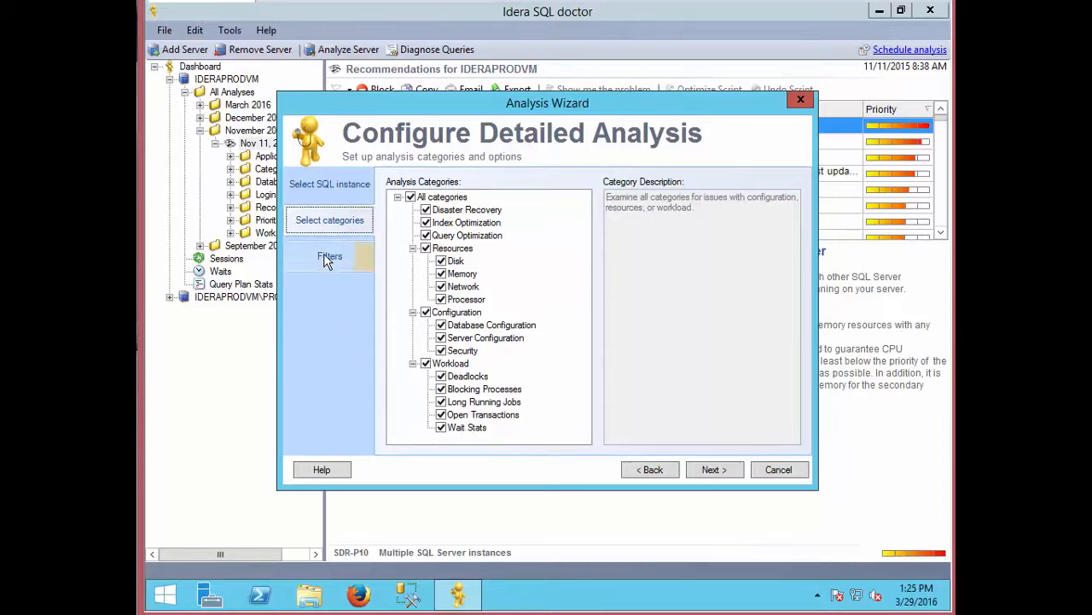
click(329, 257)
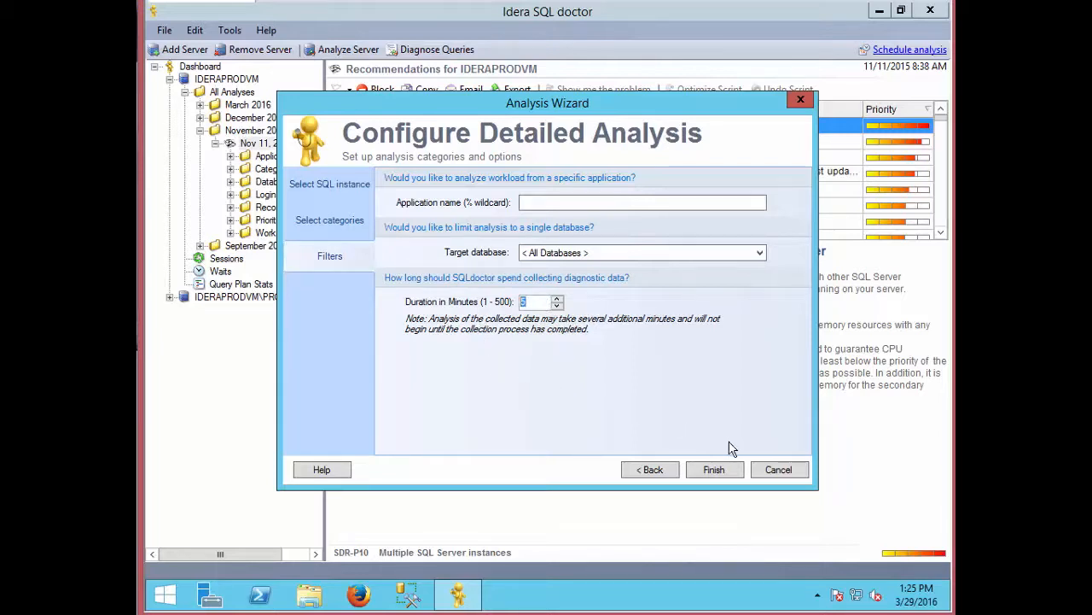
mouse_move(778, 469)
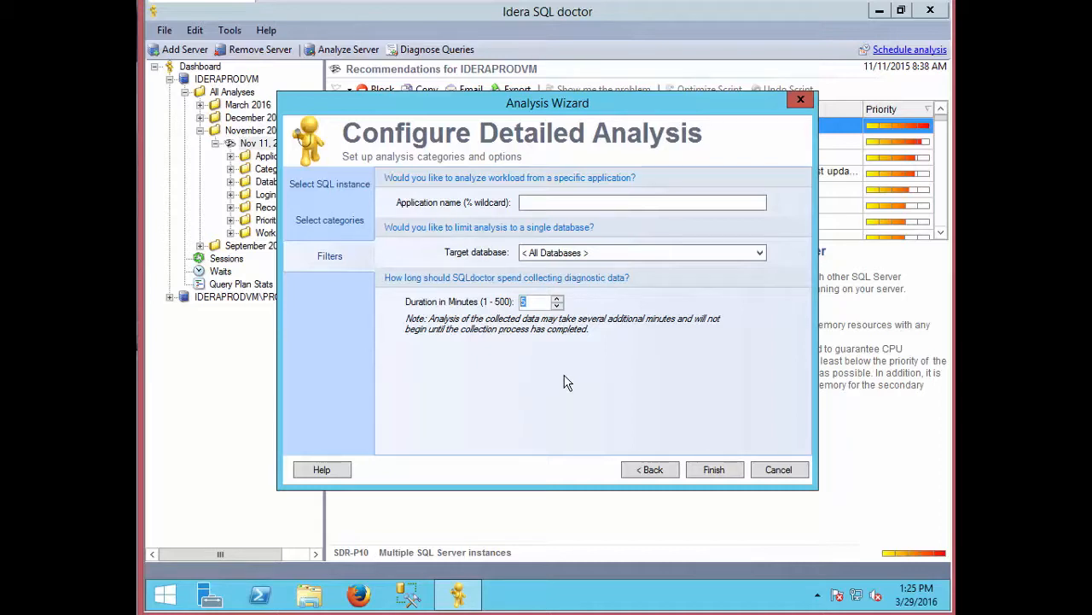
mouse_move(579, 382)
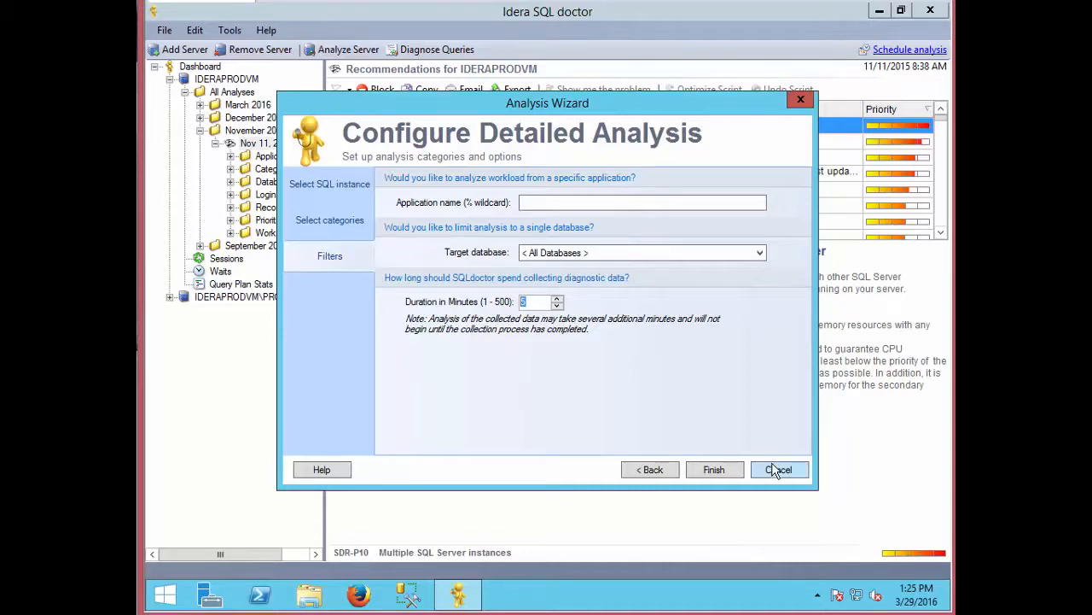
click(778, 470)
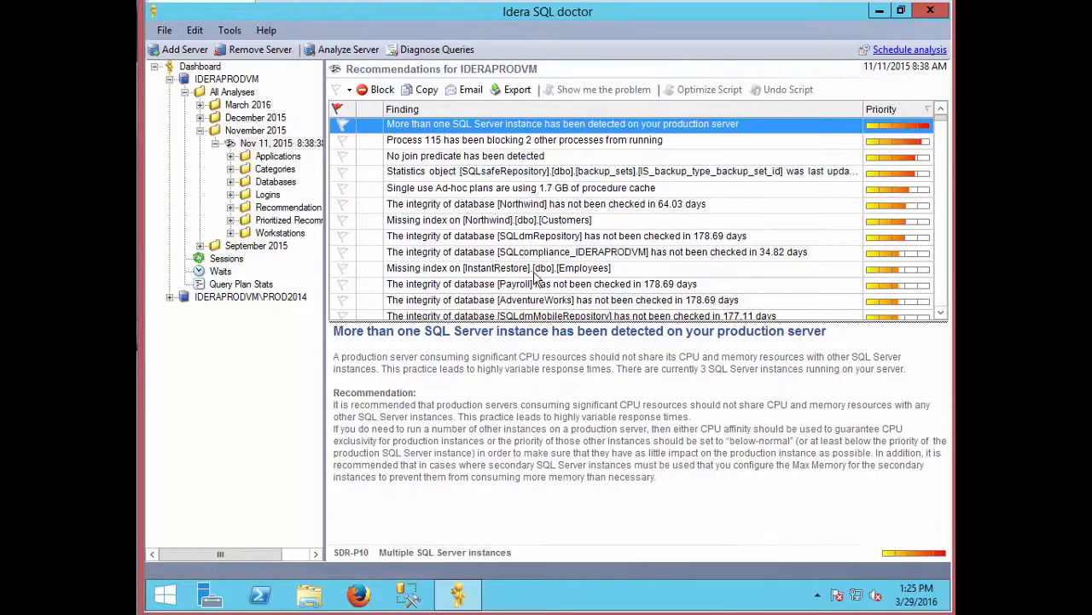
mouse_move(845, 205)
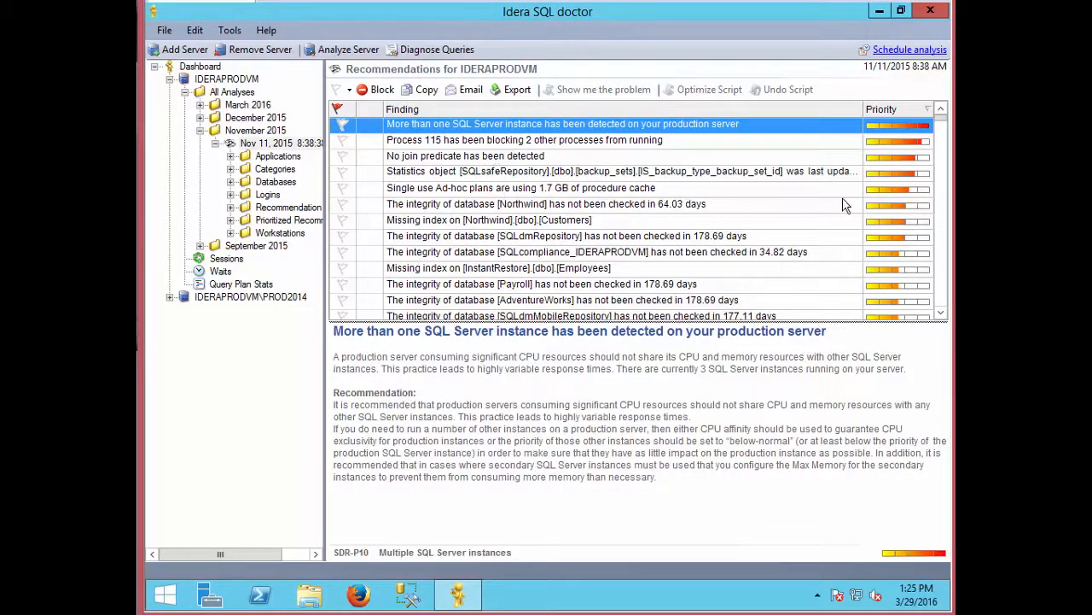
mouse_move(905, 139)
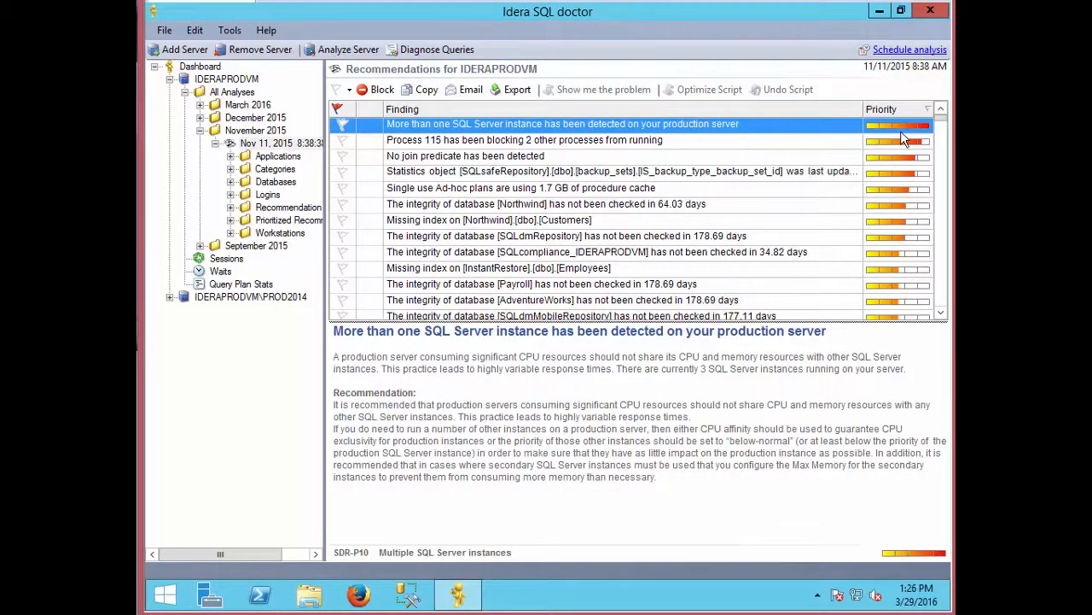
Step: Show the 'Process 115 has been blocking 2 other processes' finding and highlight its lead-blocker text
click(525, 140)
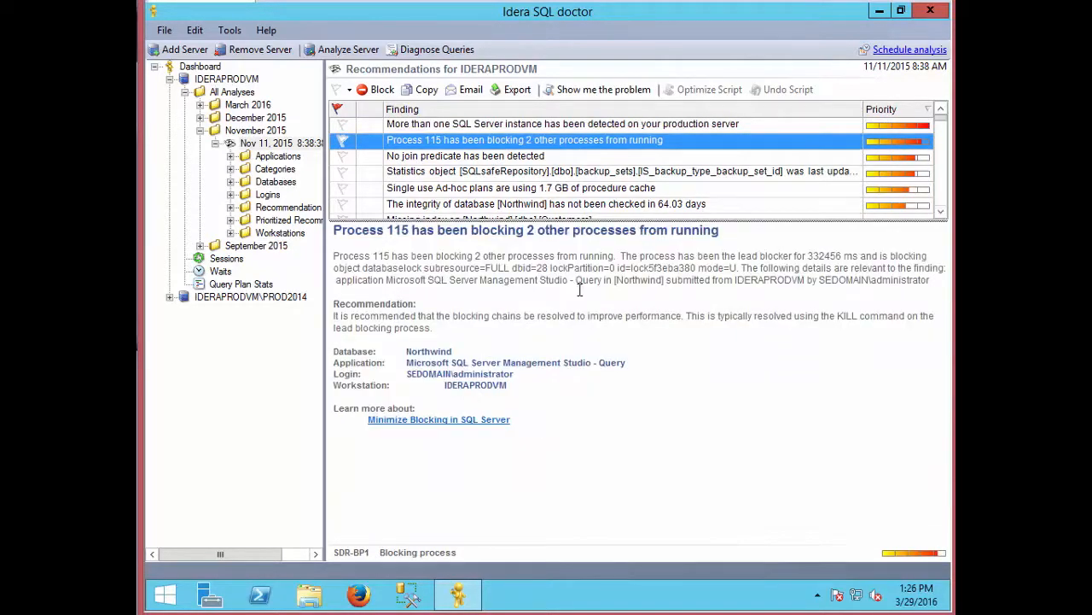
mouse_move(578, 309)
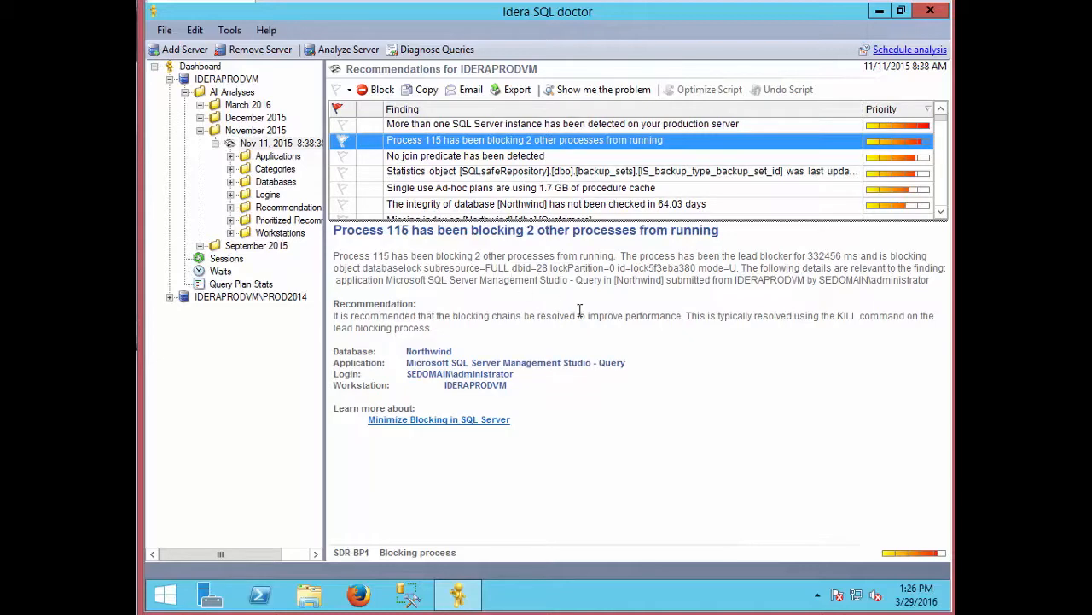
mouse_move(491, 386)
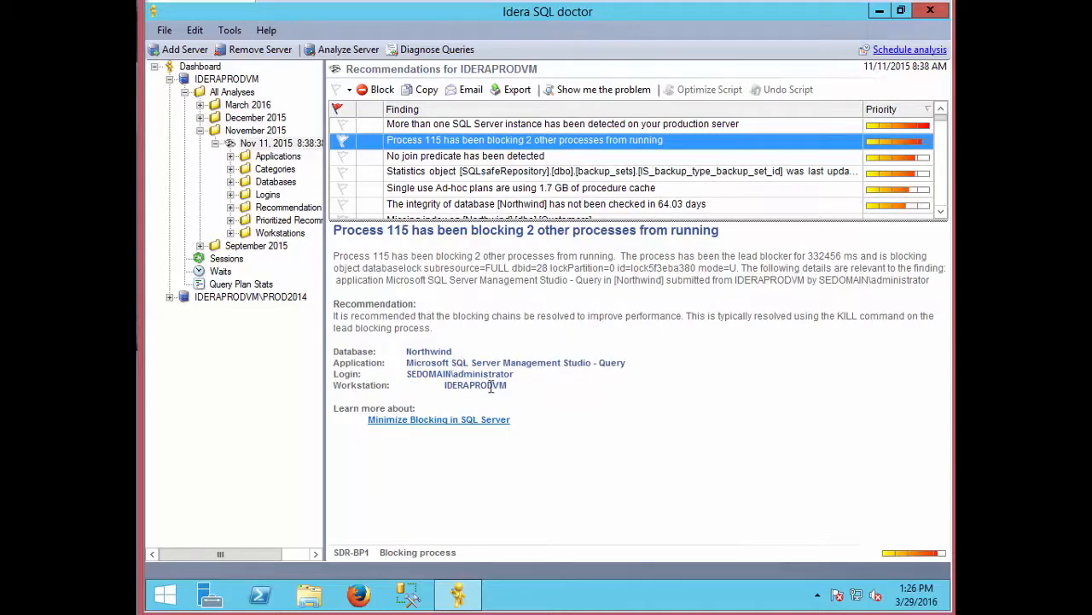
mouse_move(630, 351)
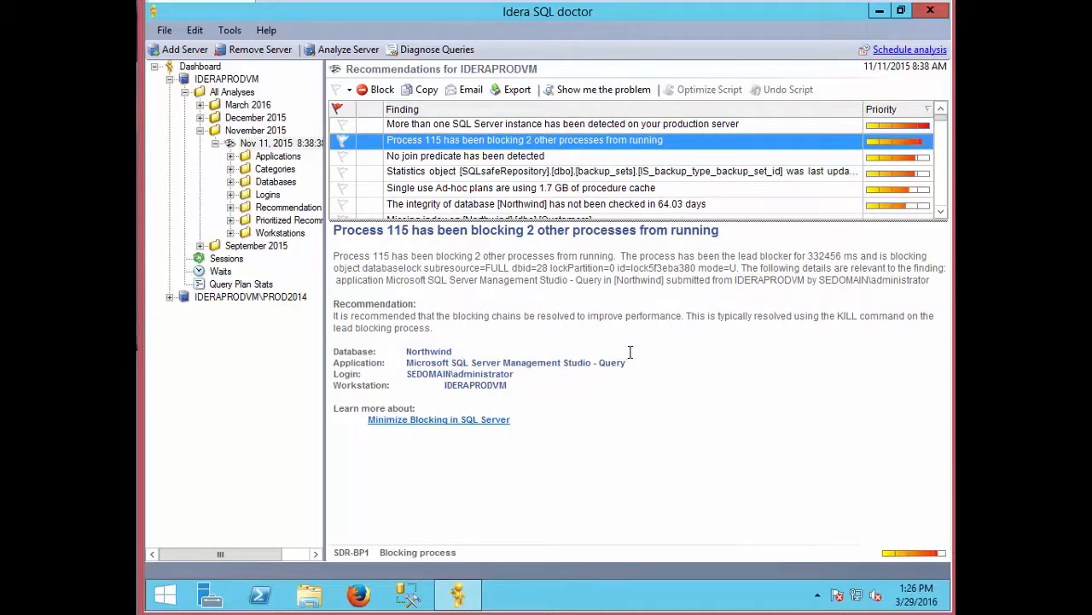
mouse_move(441, 213)
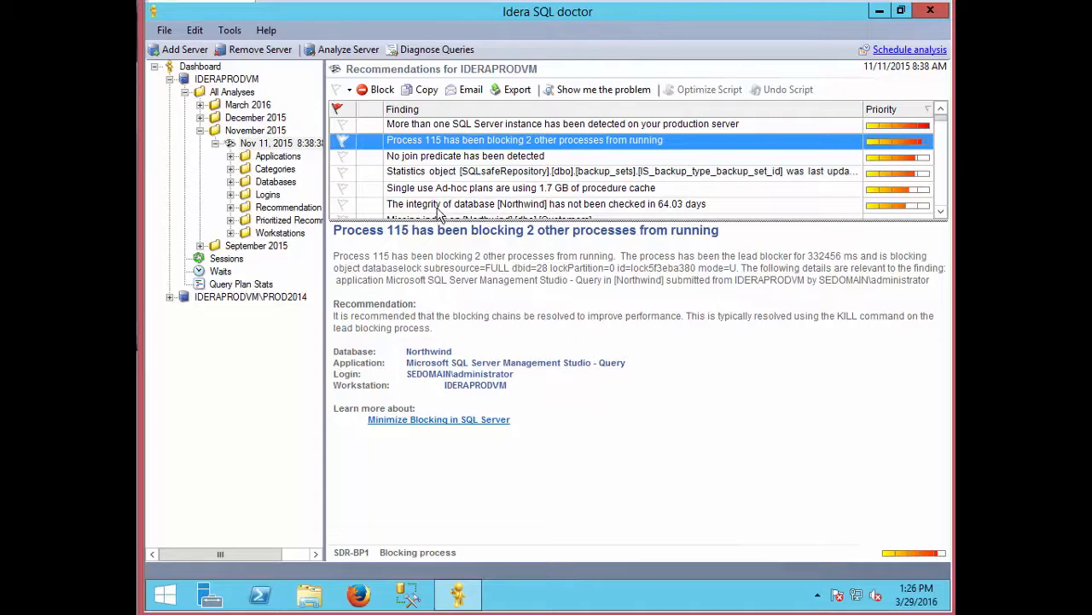
mouse_move(423, 152)
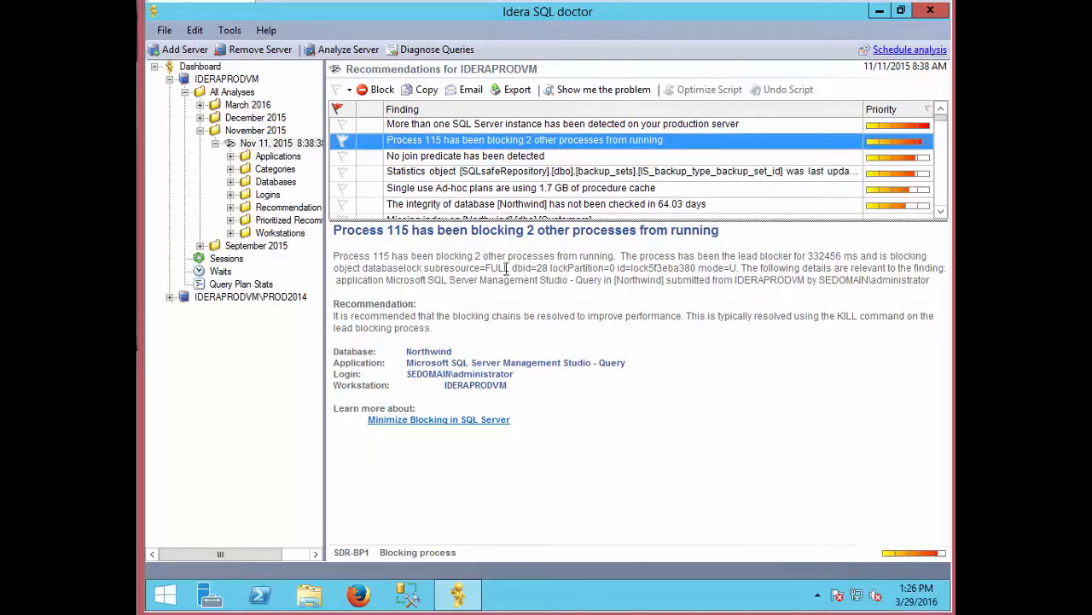
drag(556, 256, 839, 256)
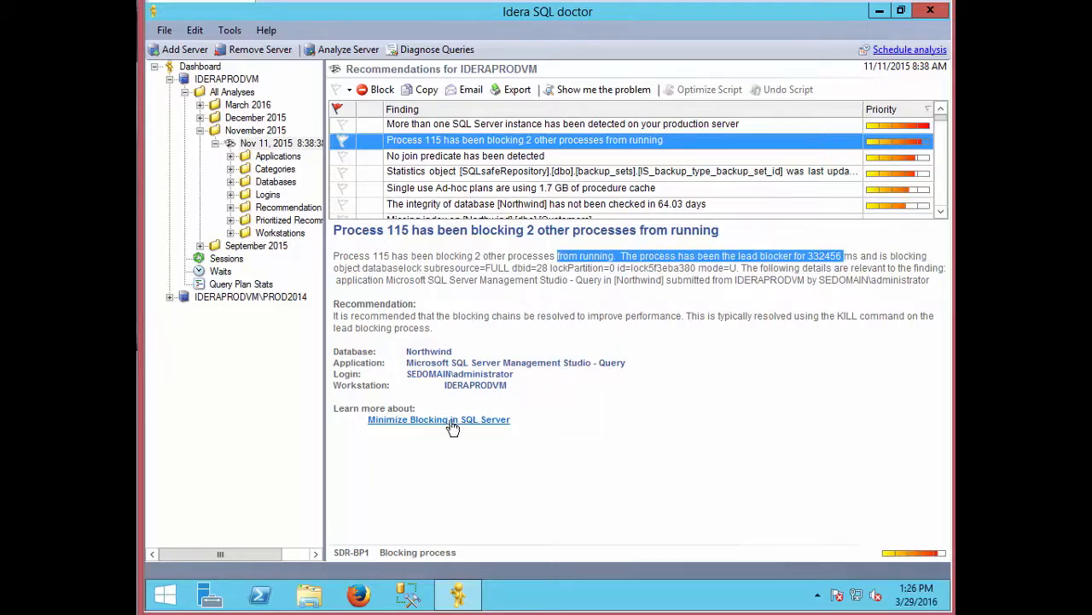
mouse_move(439, 426)
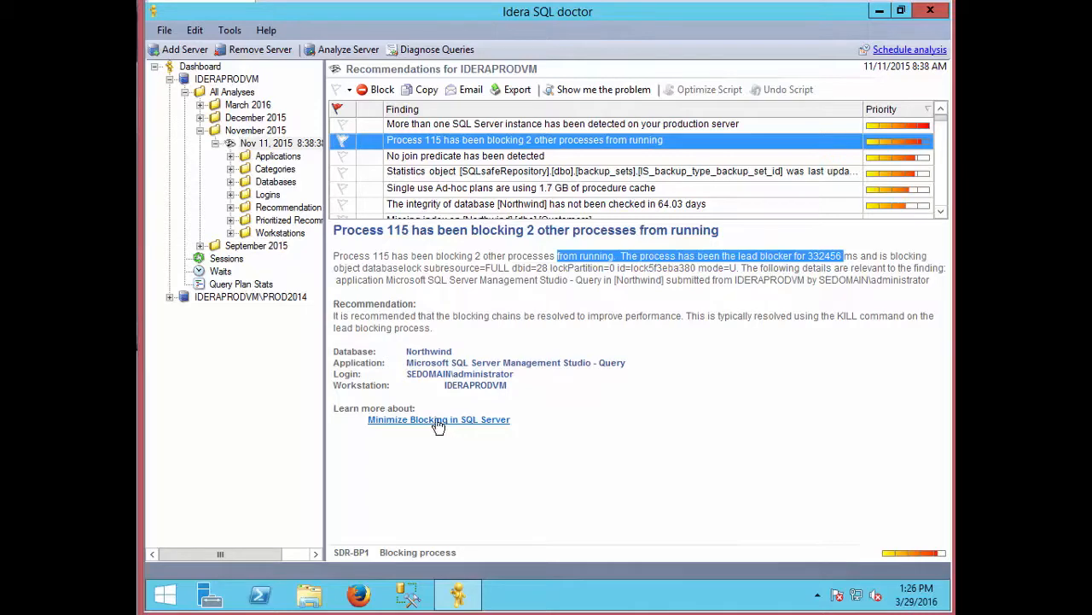
Step: Read the TechNet article 'Minimize Blocking in SQL Server' in Firefox
click(437, 420)
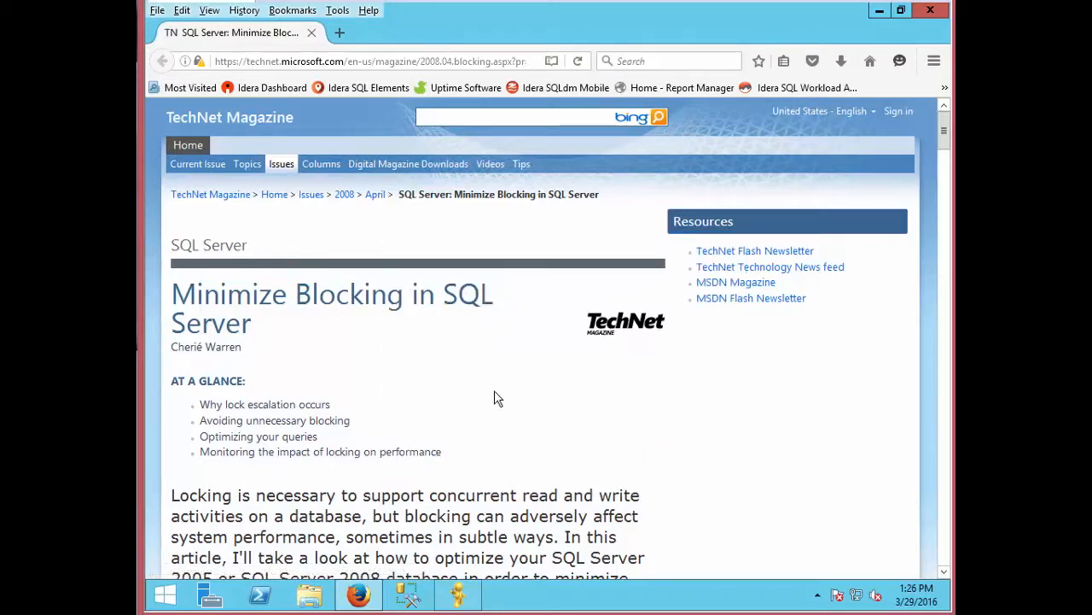
scroll(down, 3)
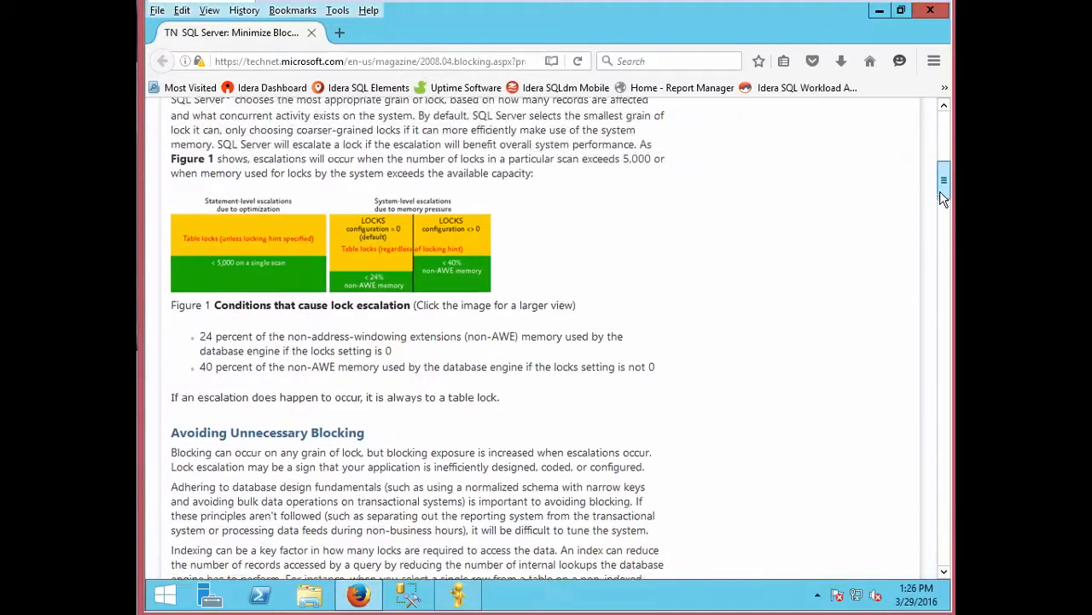
scroll(down, 3)
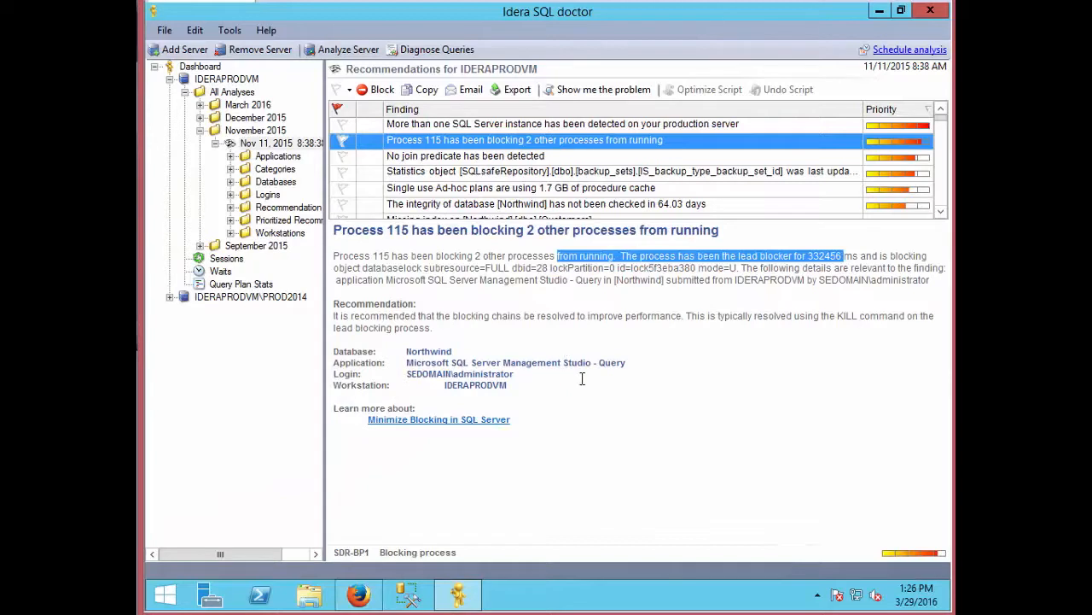
mouse_move(601, 367)
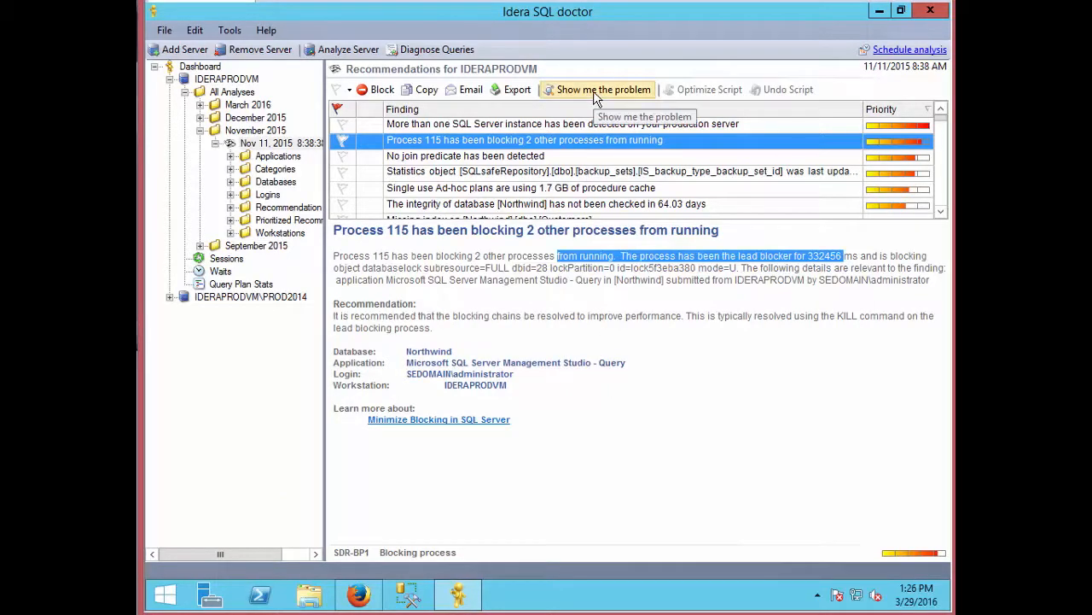
Step: View the blocking transaction's SQL in the Sql Viewer via Show me the problem, then close it
click(605, 88)
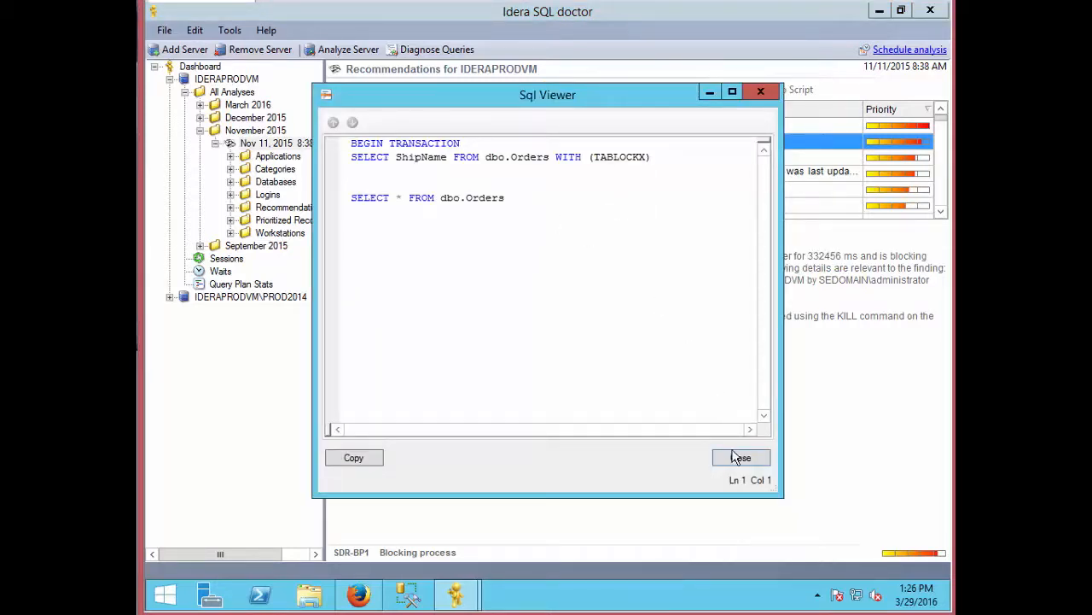
click(740, 458)
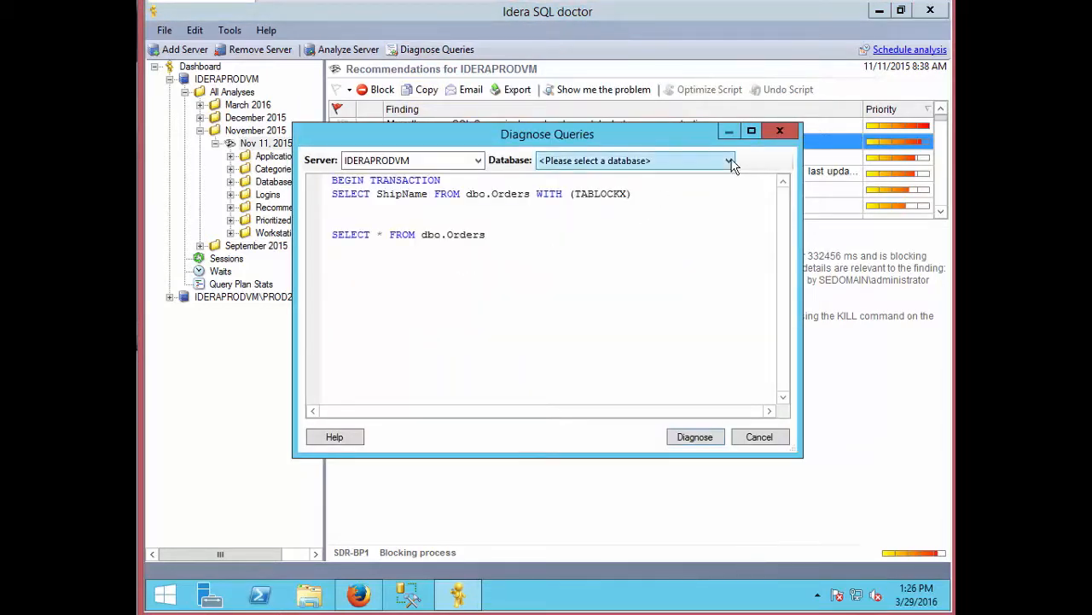
Step: Diagnose the query against the Northwind database and view the completed results
click(729, 160)
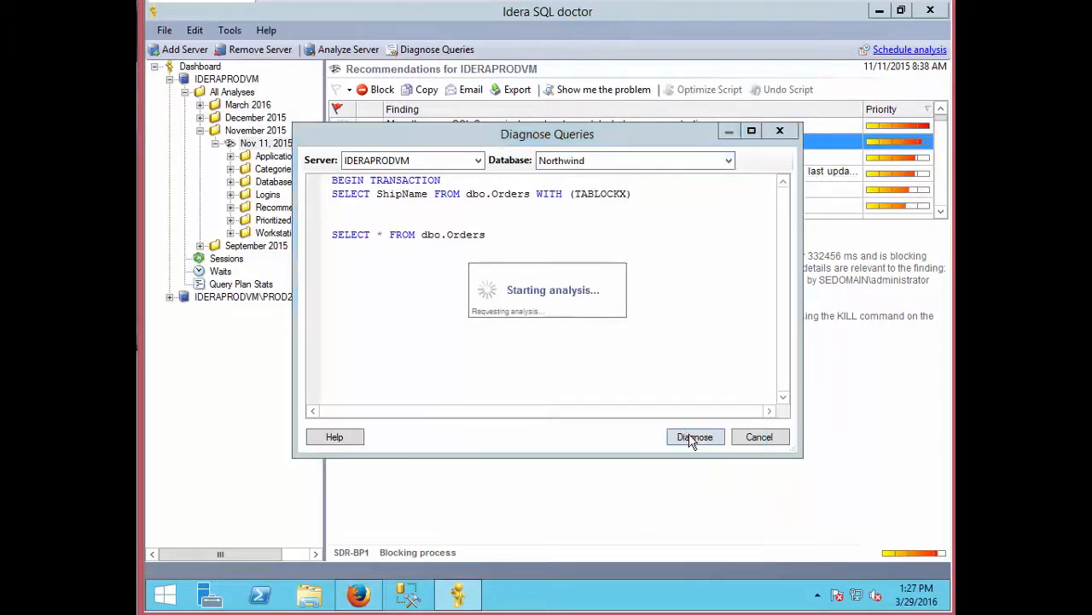
click(695, 437)
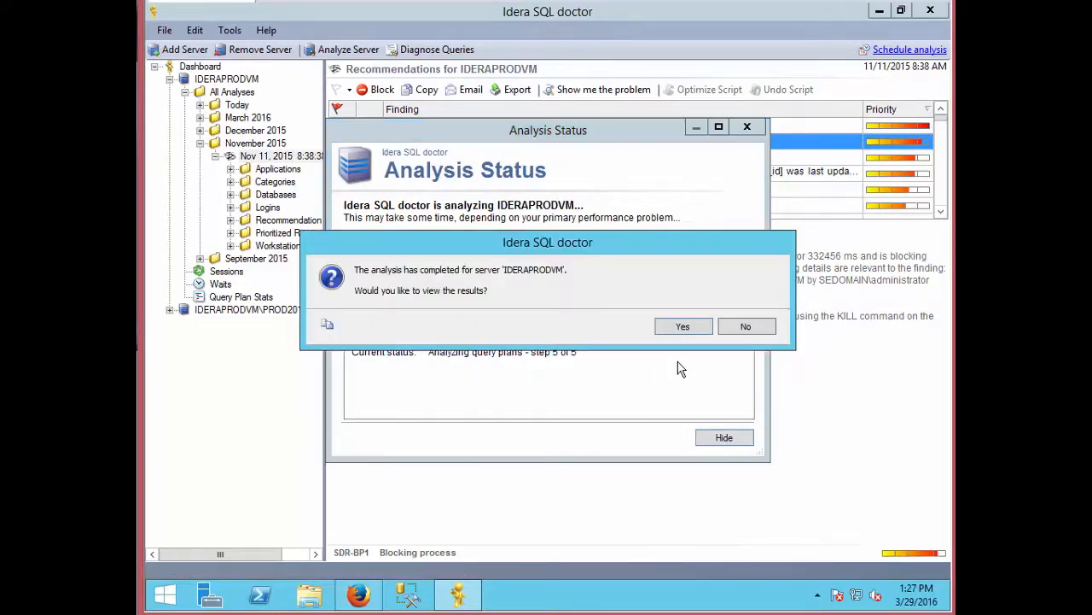
click(683, 326)
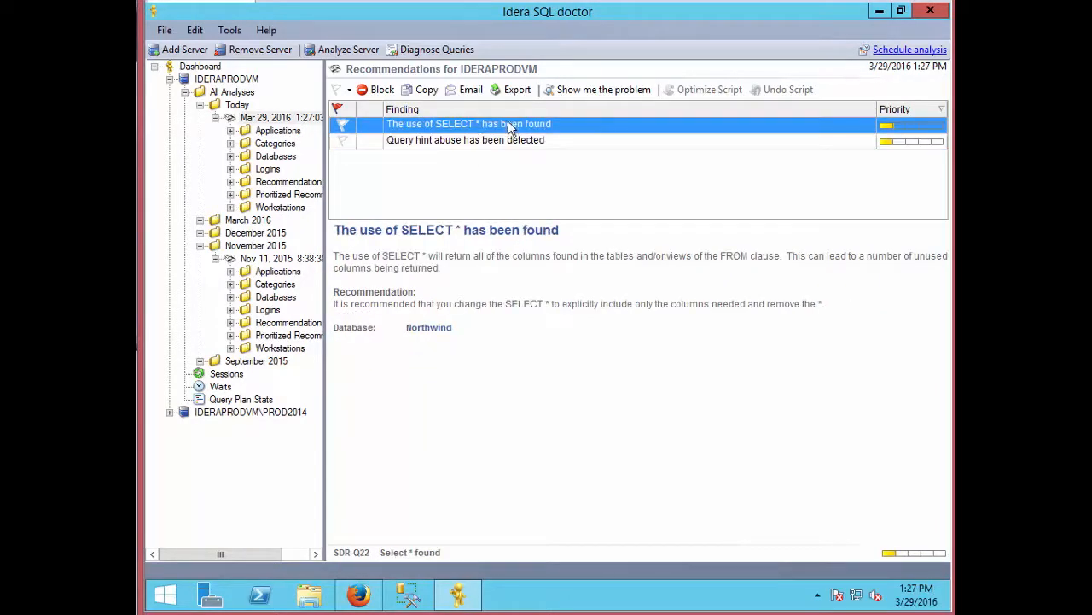
Step: View the query text behind the flagged SELECT * finding, then close it
click(604, 89)
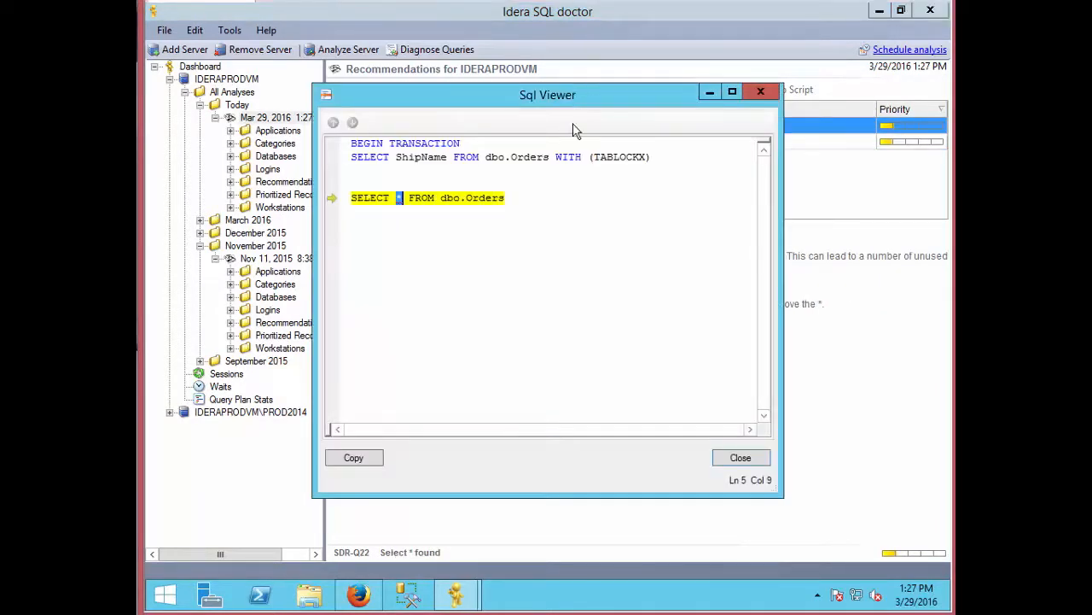
mouse_move(564, 188)
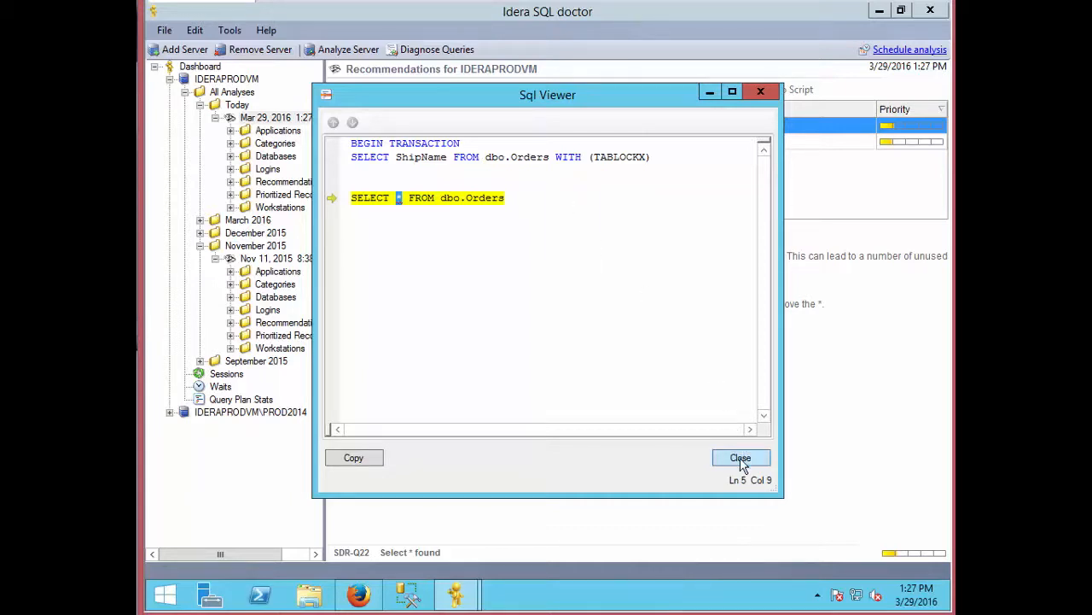
click(741, 457)
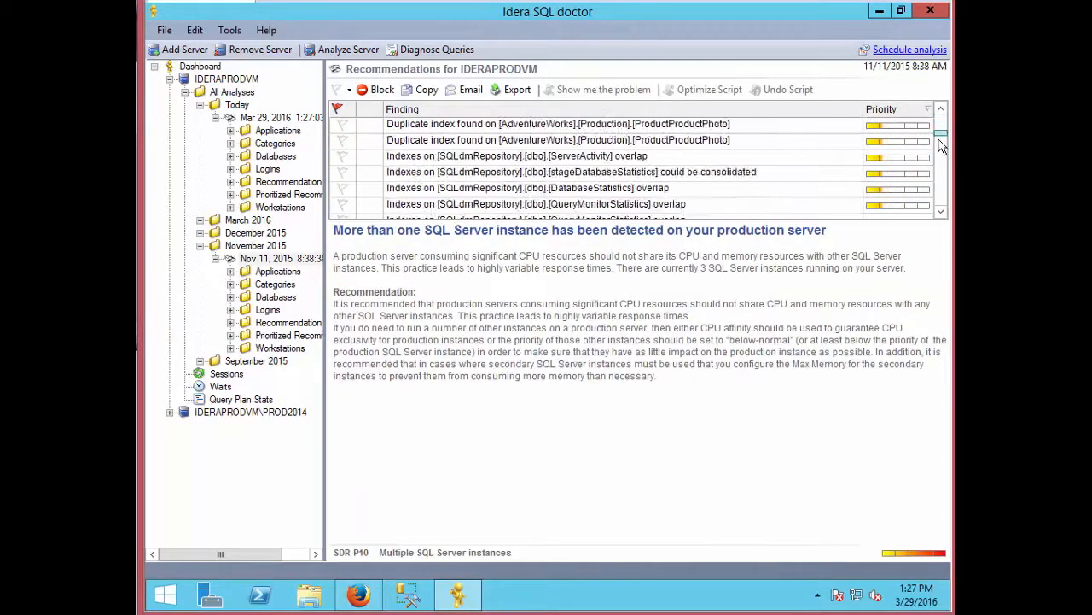
Step: Expand the Nov 11, 2015 analysis and list its Index Optimization (85) findings
scroll(down, 3)
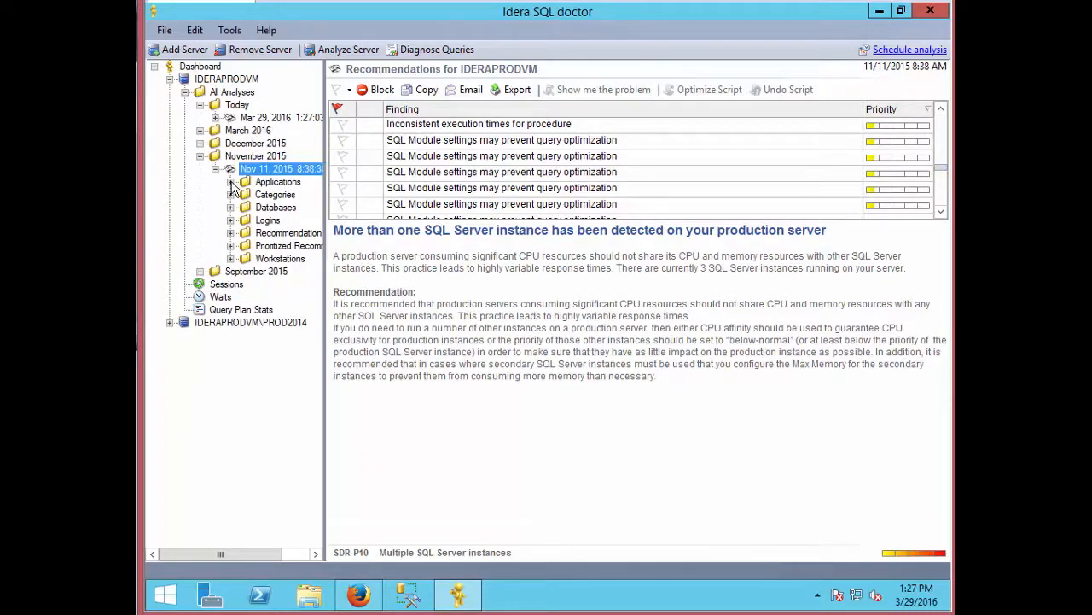
click(230, 195)
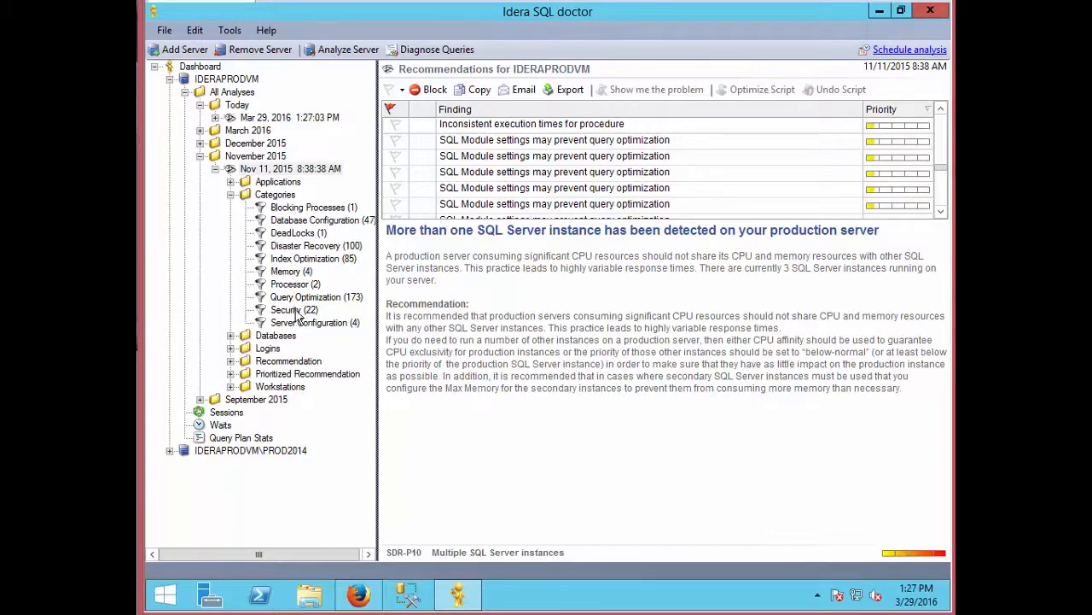
mouse_move(297, 264)
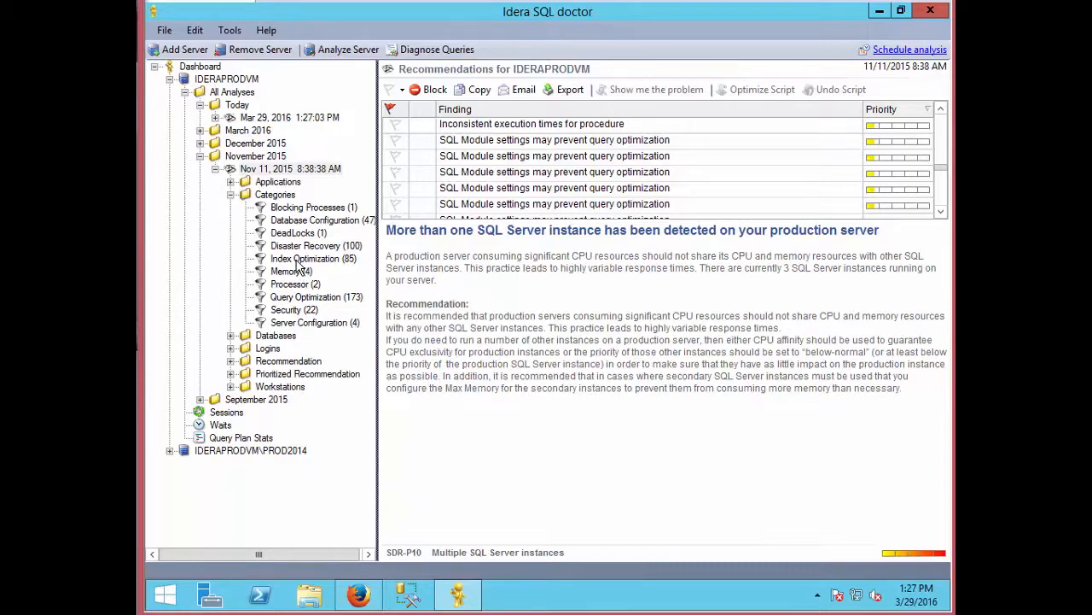
mouse_move(297, 266)
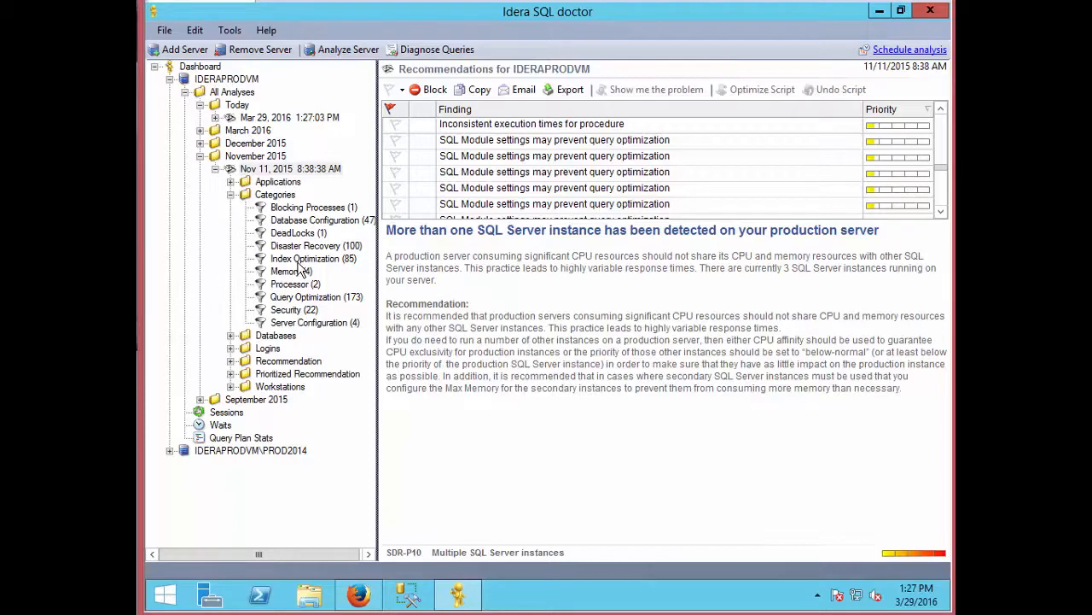
click(314, 257)
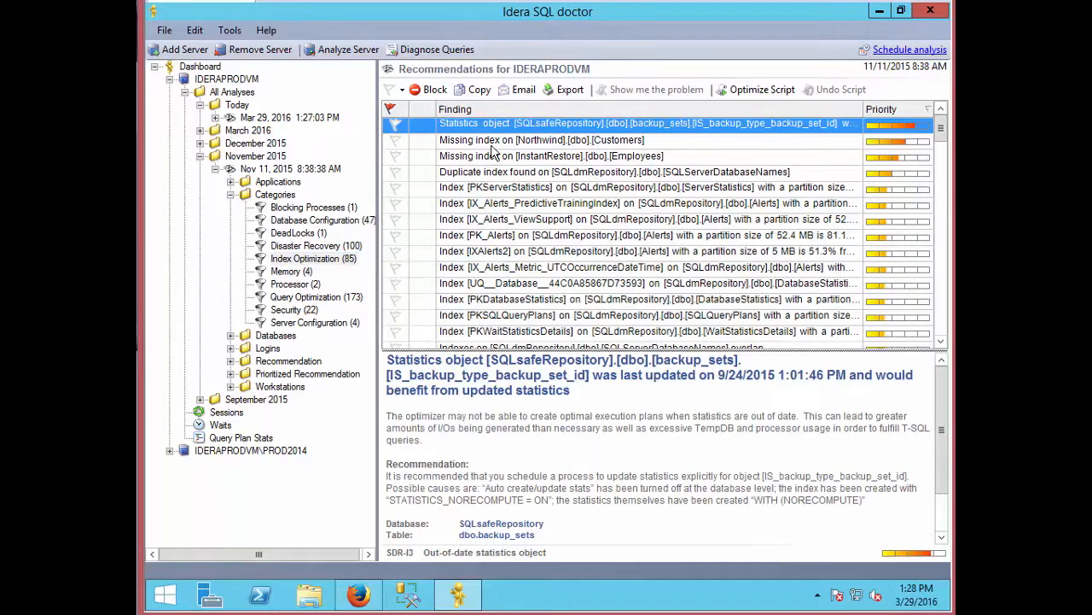
Step: Preview and dismiss the optimization script for the missing [Northwind].[dbo].[Customers] index
click(543, 140)
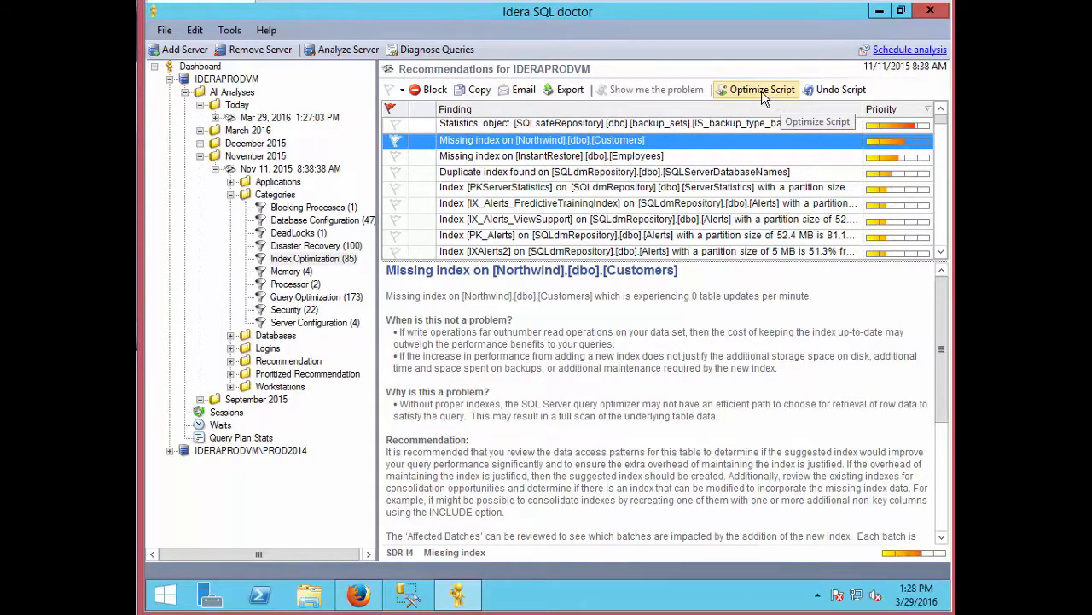
click(756, 89)
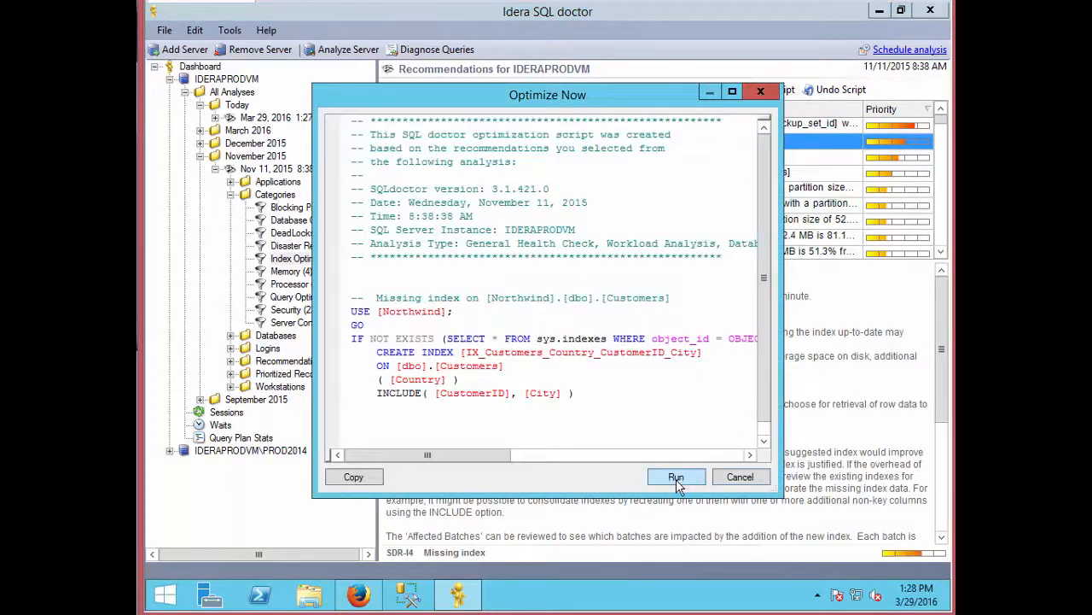
mouse_move(739, 476)
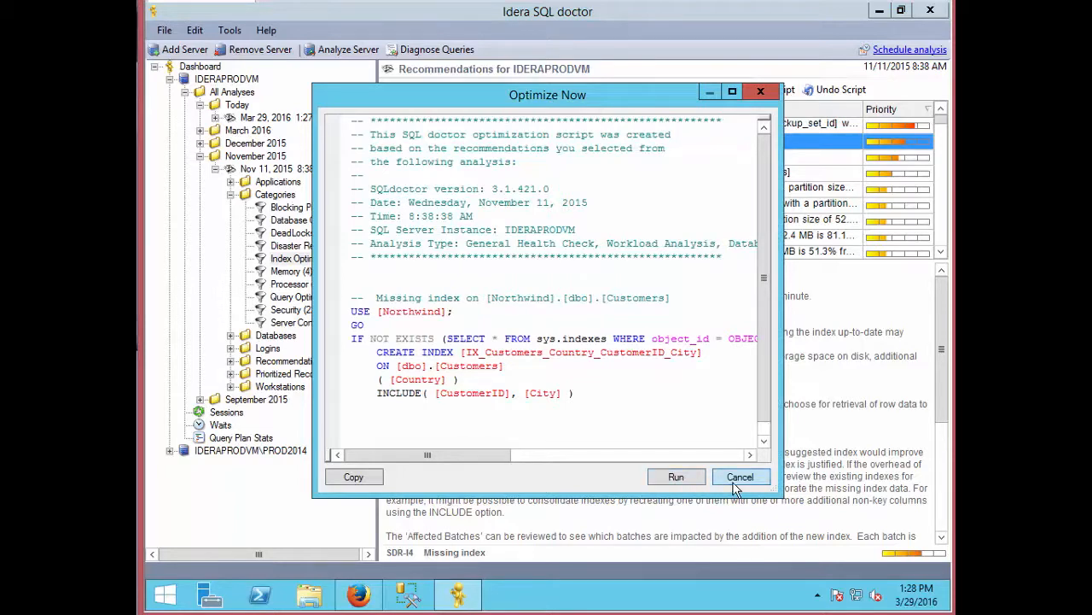
click(741, 476)
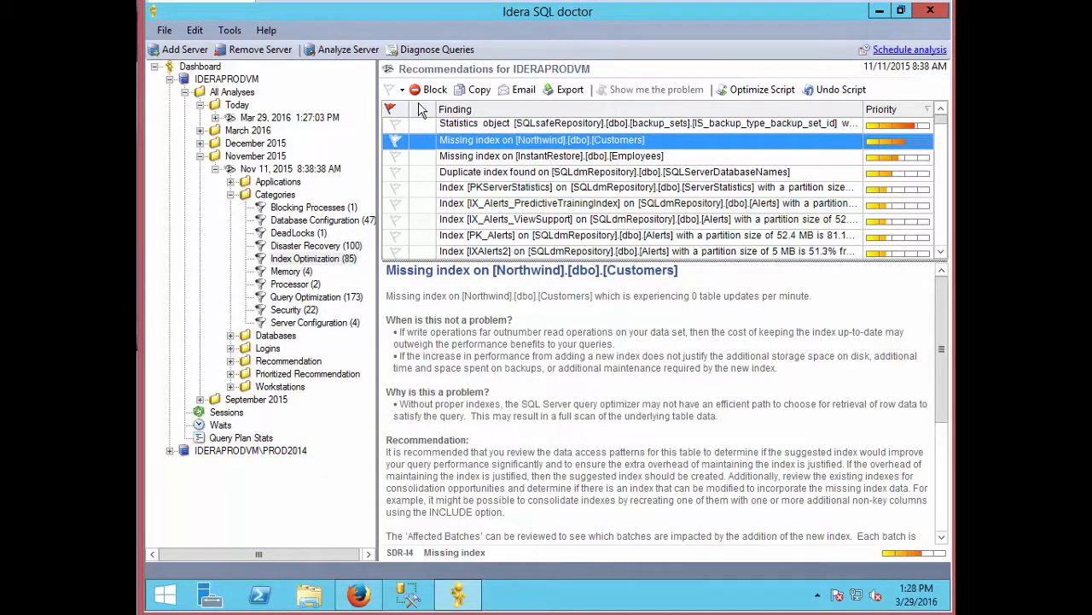
Step: Start a spreadsheet export of the findings and cancel it
click(563, 89)
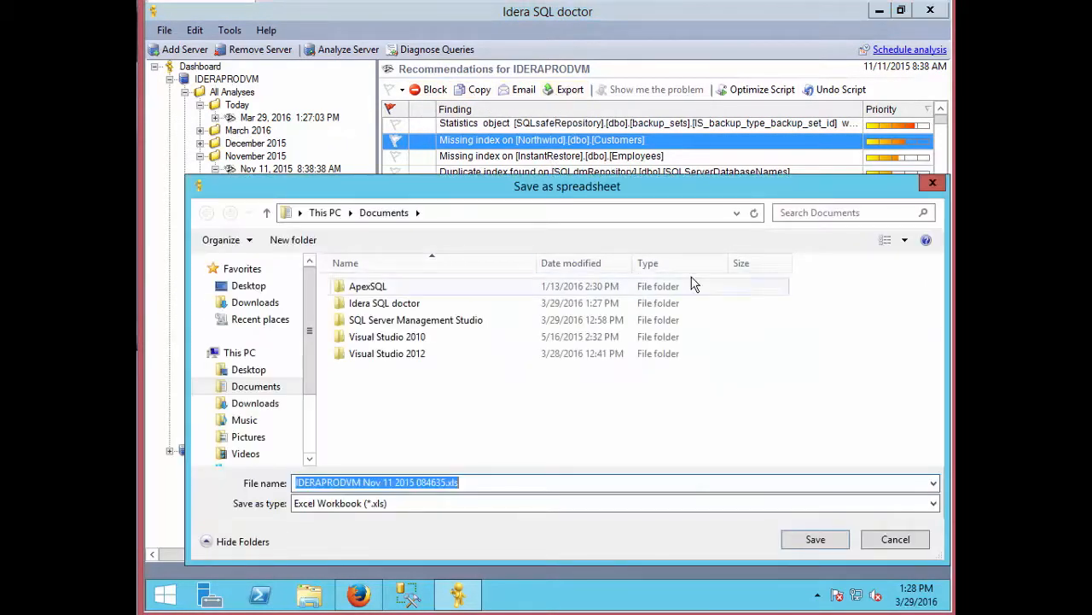
click(894, 539)
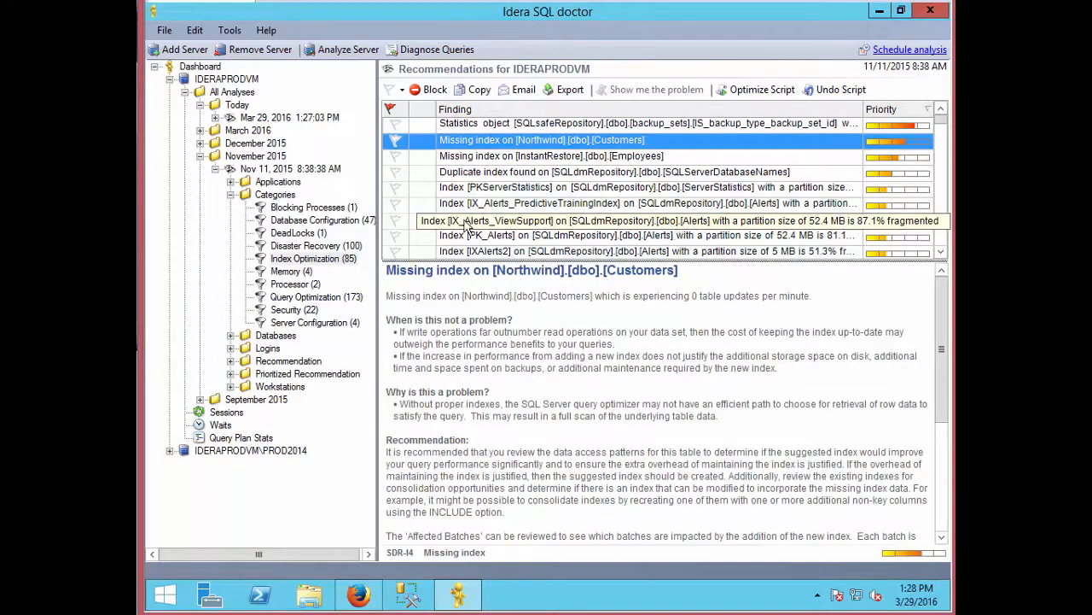
mouse_move(383, 246)
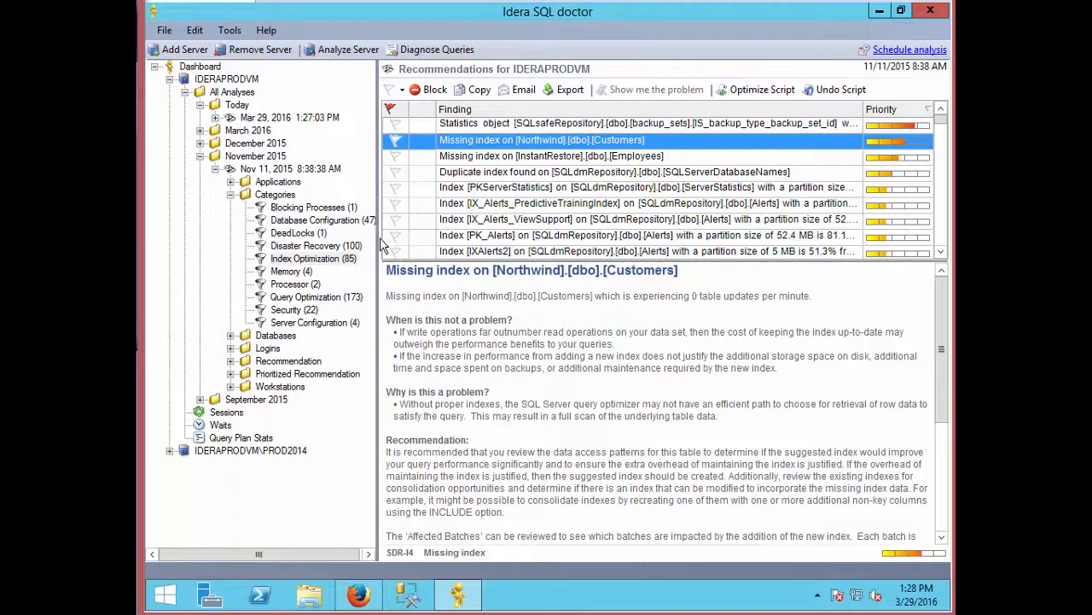
mouse_move(594, 188)
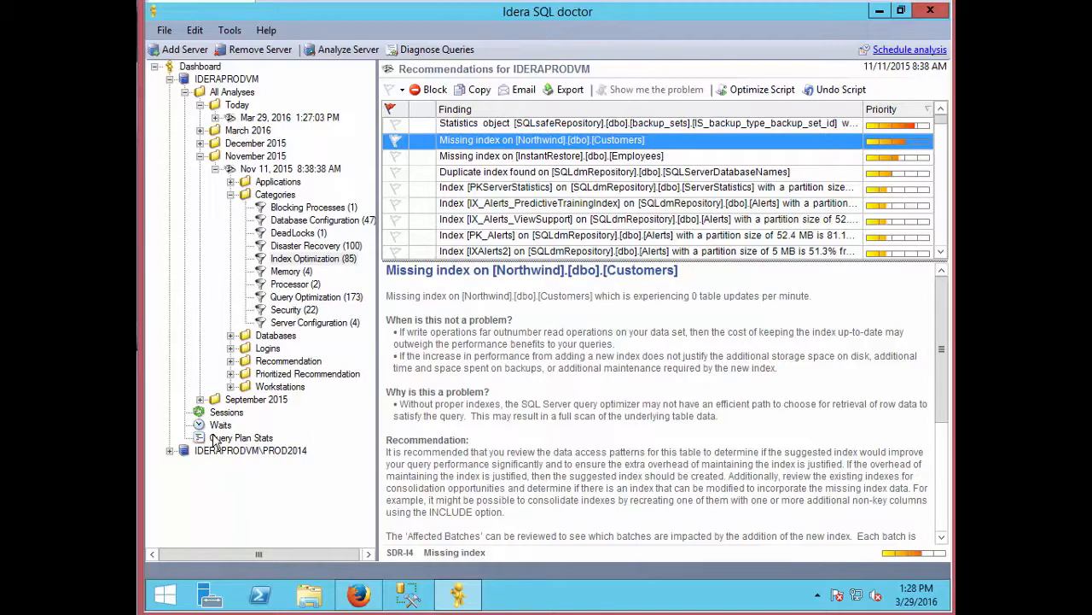
Step: Show the Query Plan Stats for IDERAPRODVM with read/write counts and quick findings
click(240, 437)
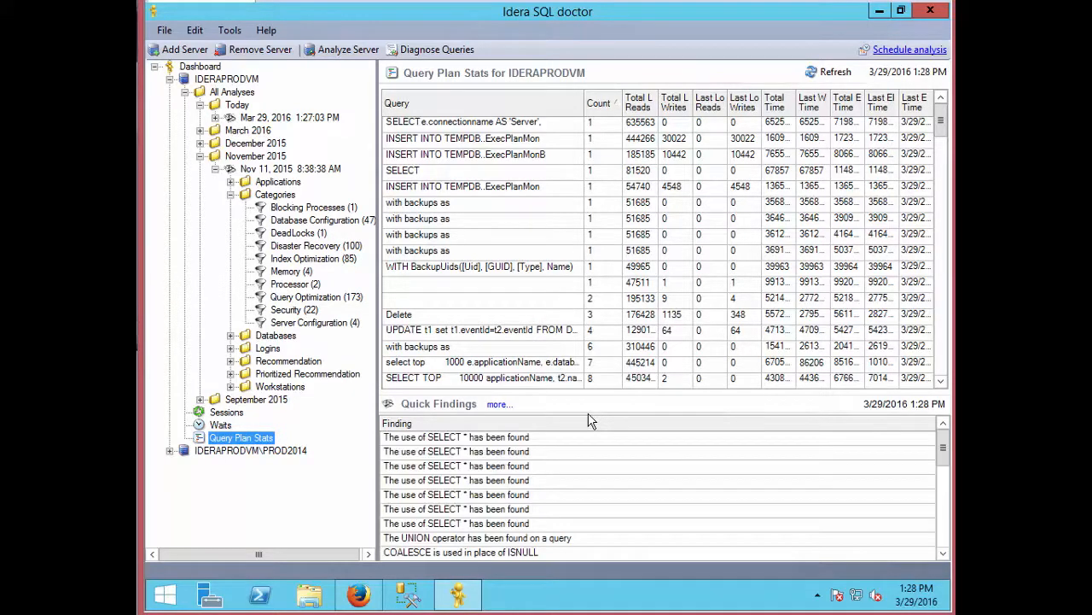
mouse_move(597, 419)
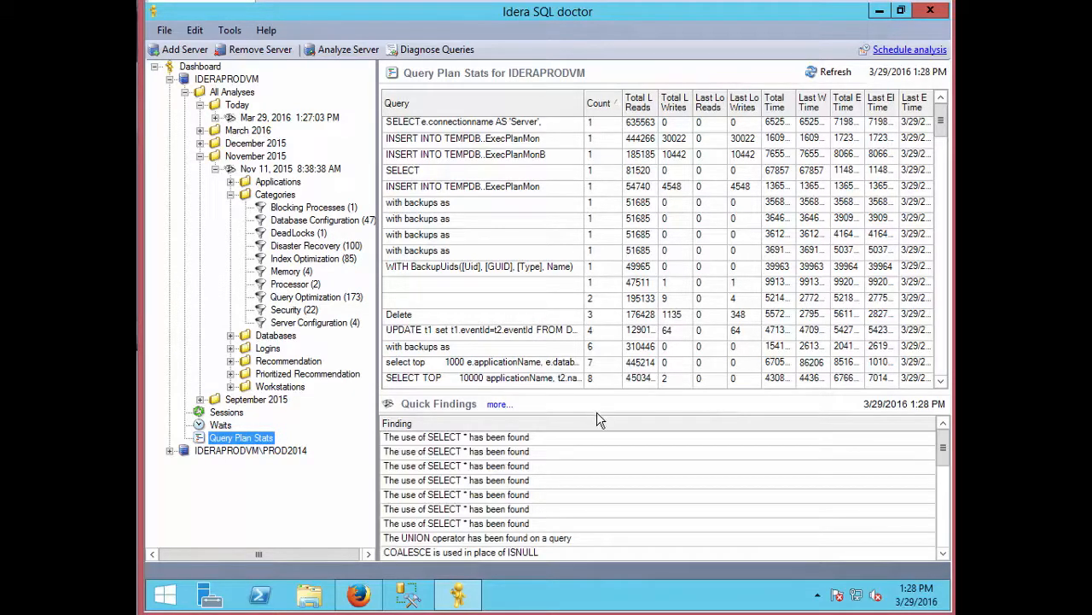
mouse_move(601, 196)
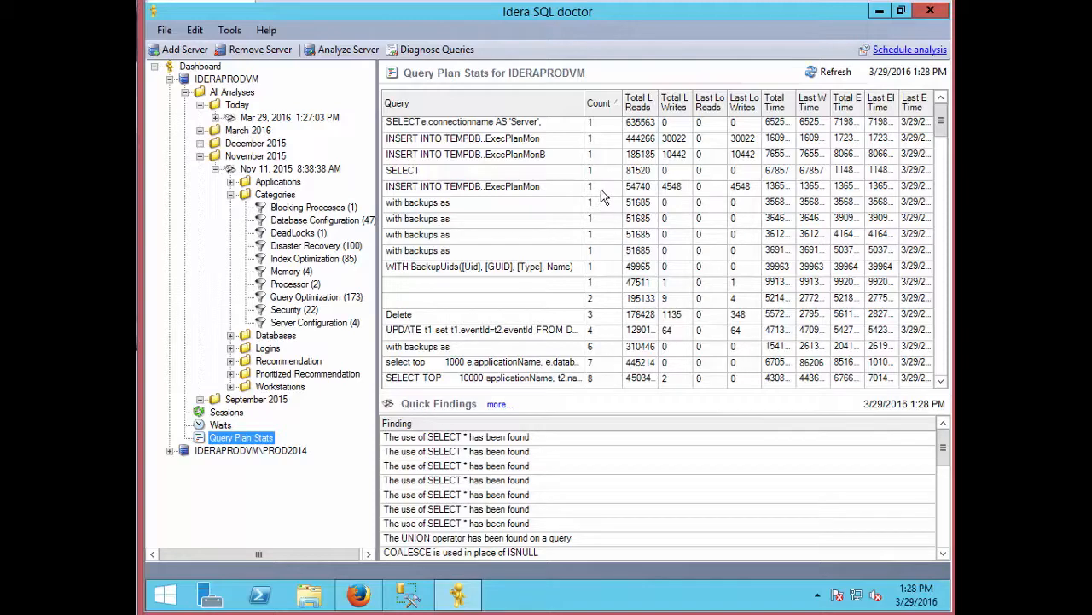
mouse_move(607, 413)
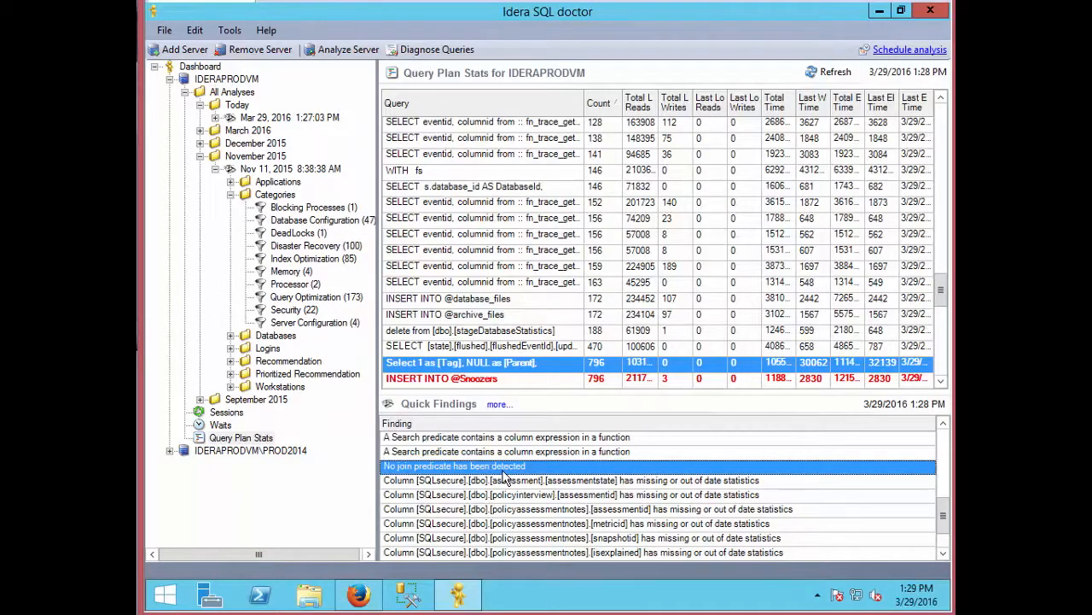
double_click(455, 464)
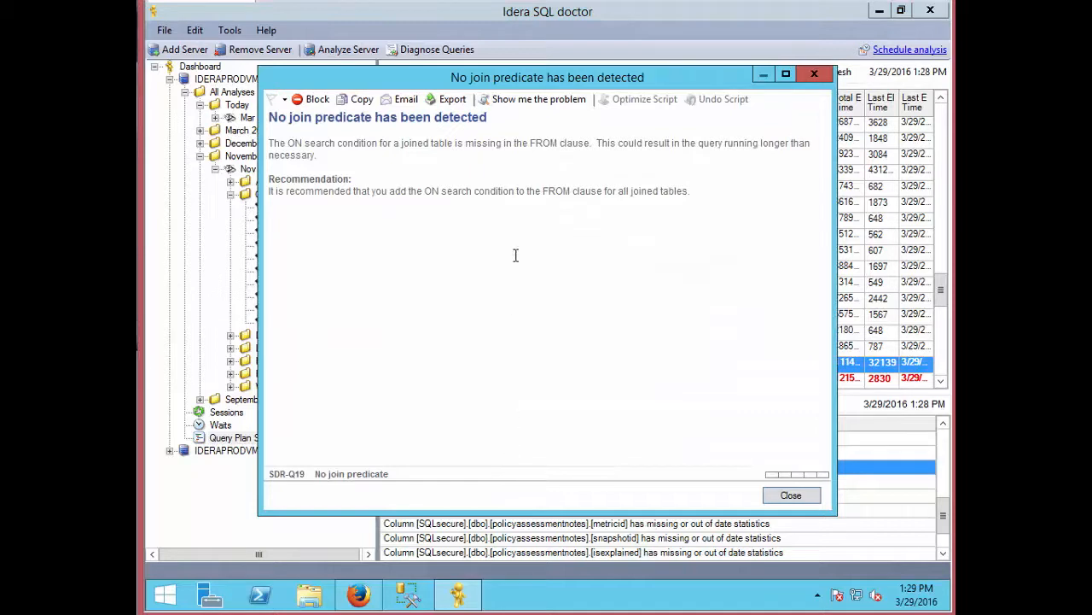
mouse_move(491, 251)
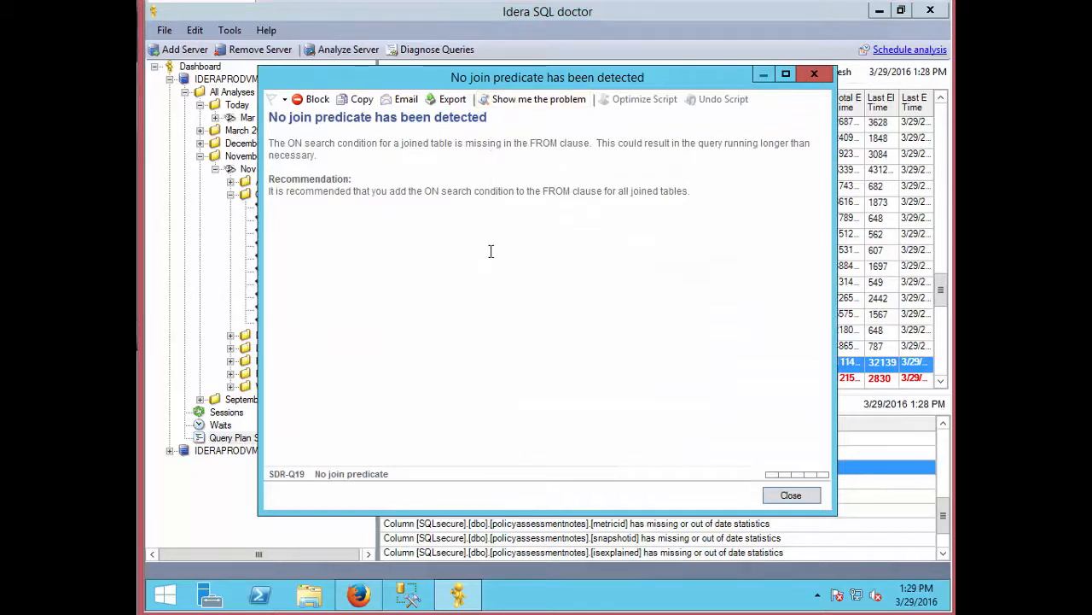
click(539, 99)
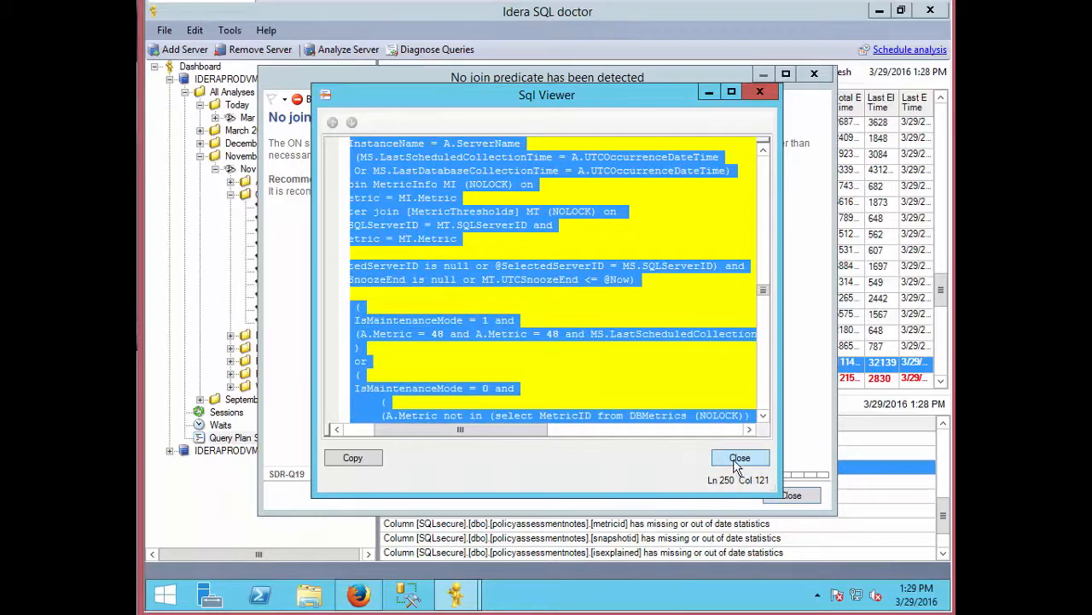
click(741, 458)
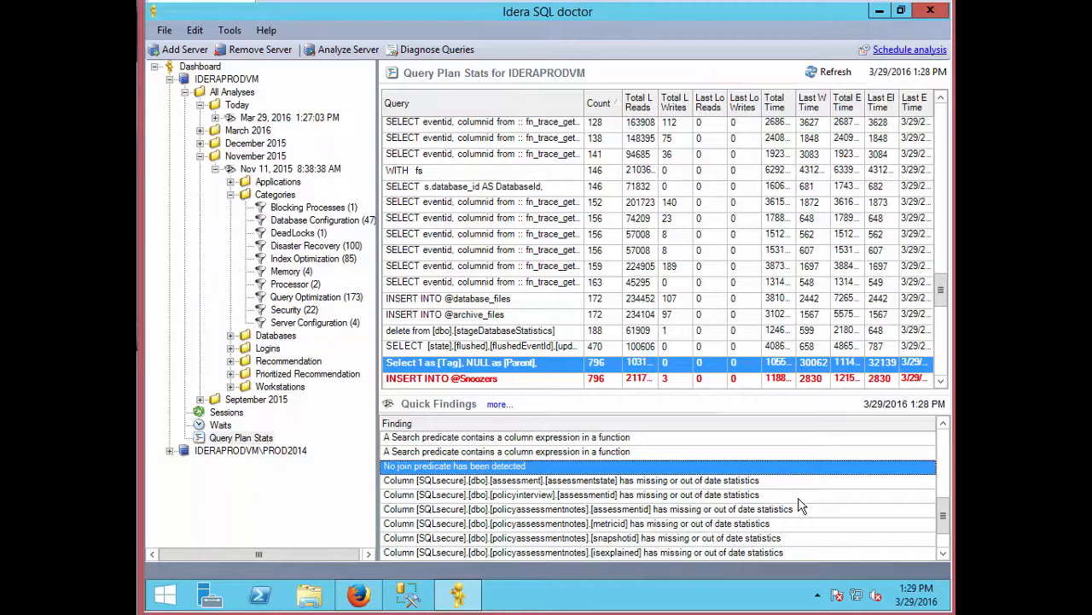
mouse_move(605, 412)
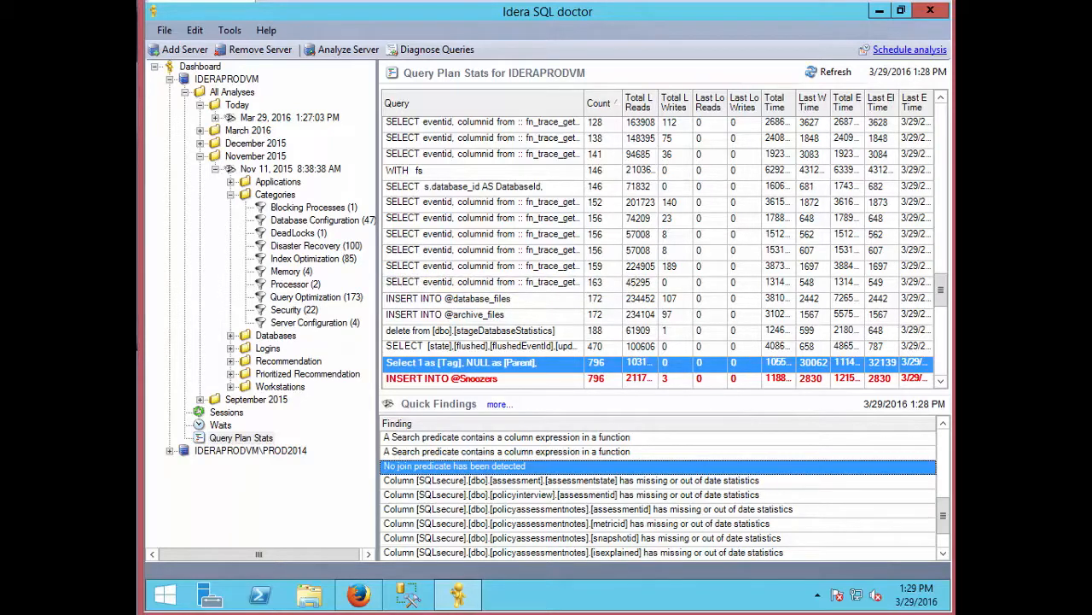
Step: Reveal the full SQL text of the WITH fs query in the plan statistics grid
click(403, 171)
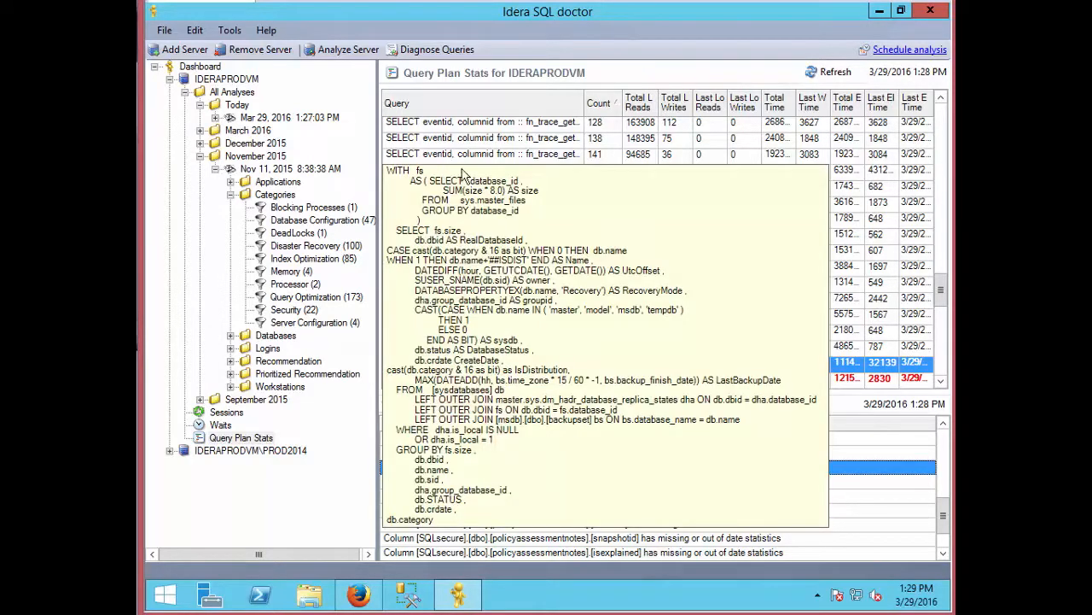